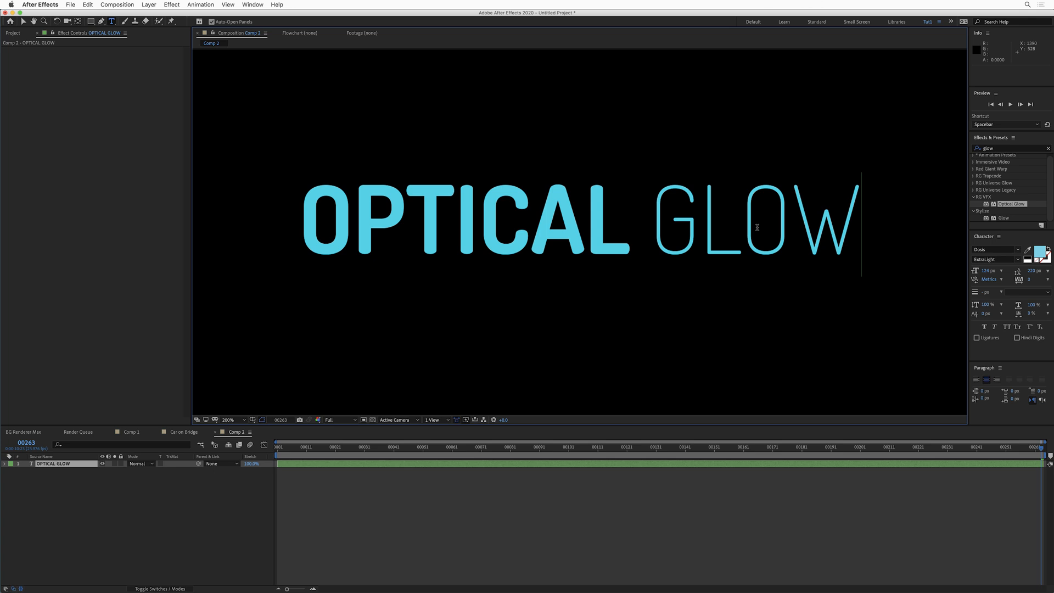
pyautogui.moveTo(797, 205)
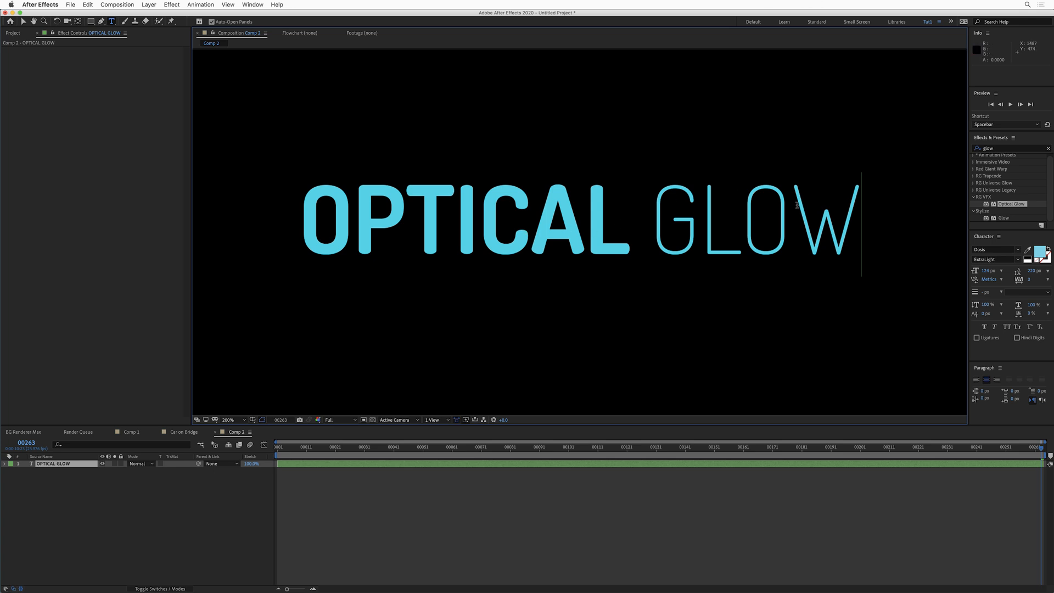
pyautogui.moveTo(651, 219)
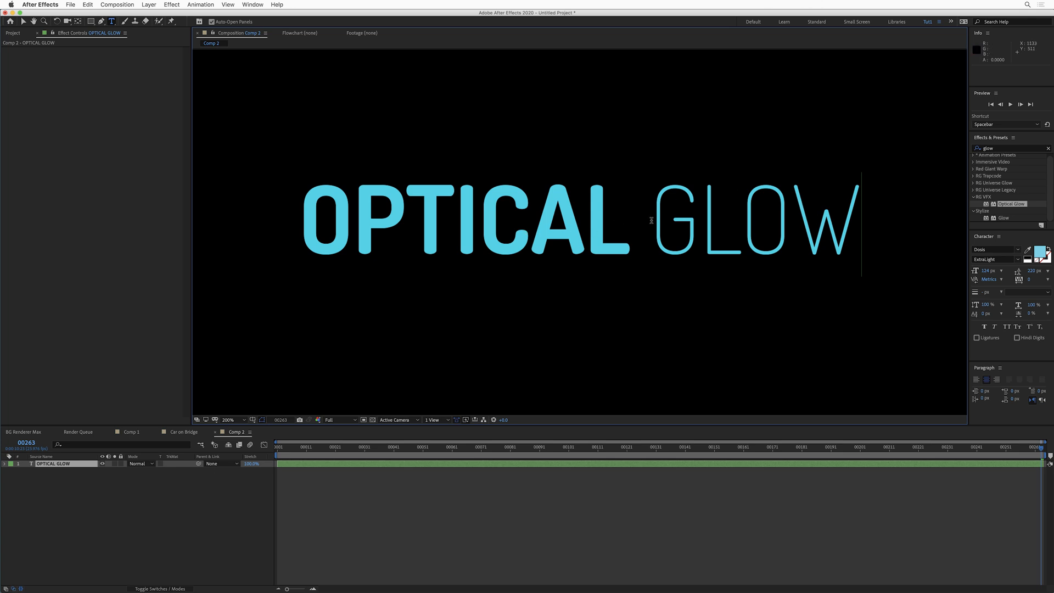
# Step: Apply the standard Stylize Glow to the OPTICAL GLOW title and widen its radius to 71.2
pyautogui.write('v')
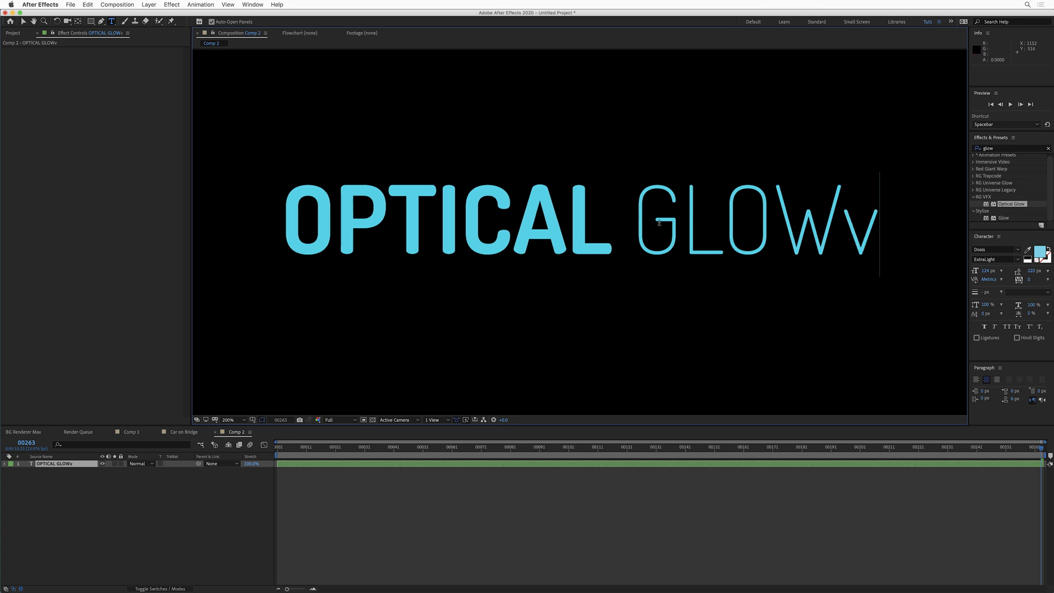
pyautogui.press('backspace')
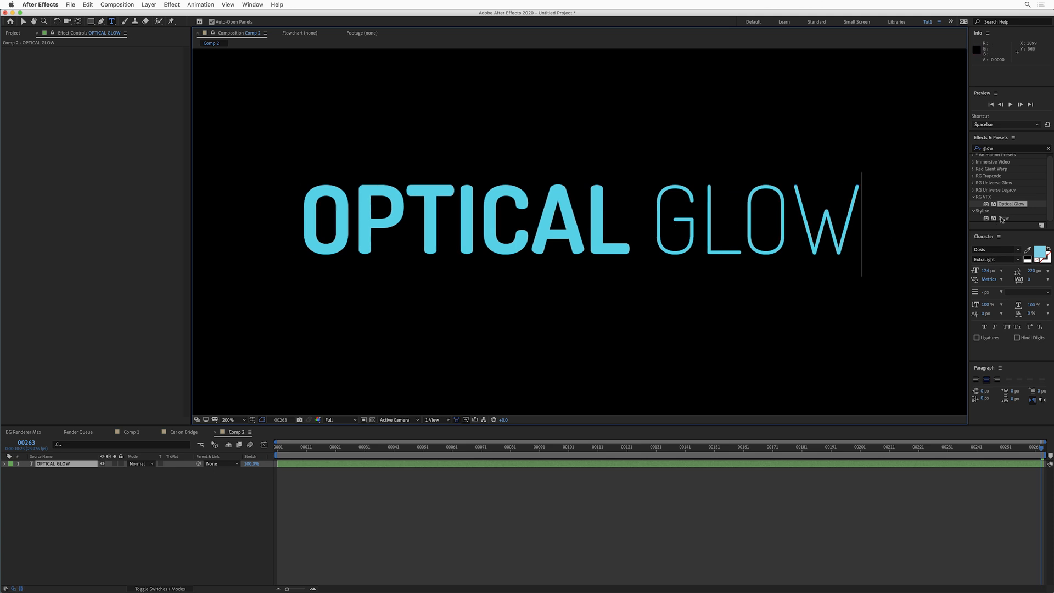
pyautogui.doubleClick(1002, 218)
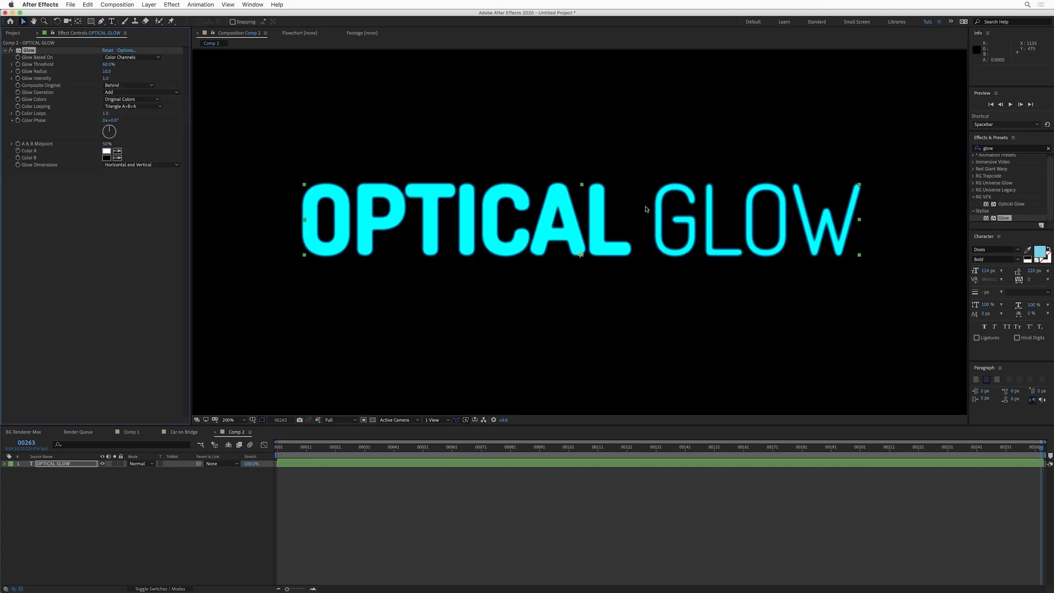
pyautogui.moveTo(190, 127)
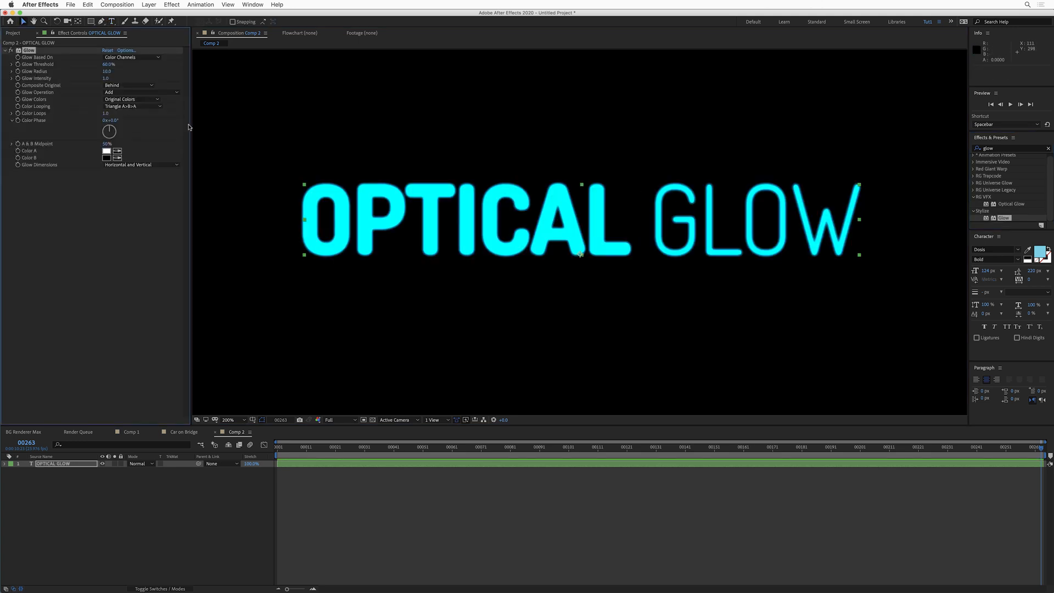
pyautogui.click(11, 71)
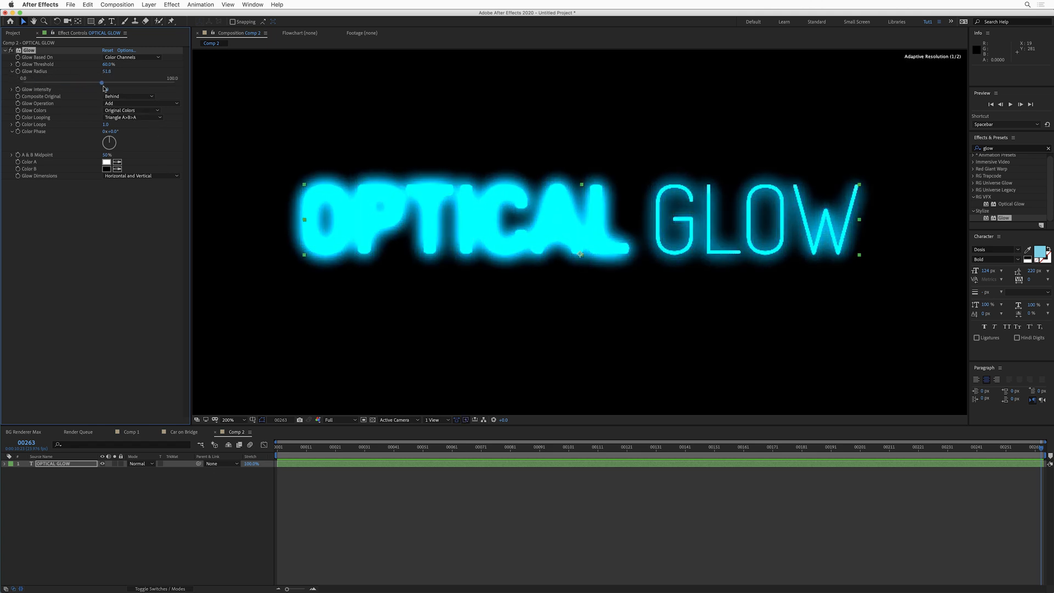
pyautogui.moveTo(101, 82); pyautogui.dragTo(138, 82)
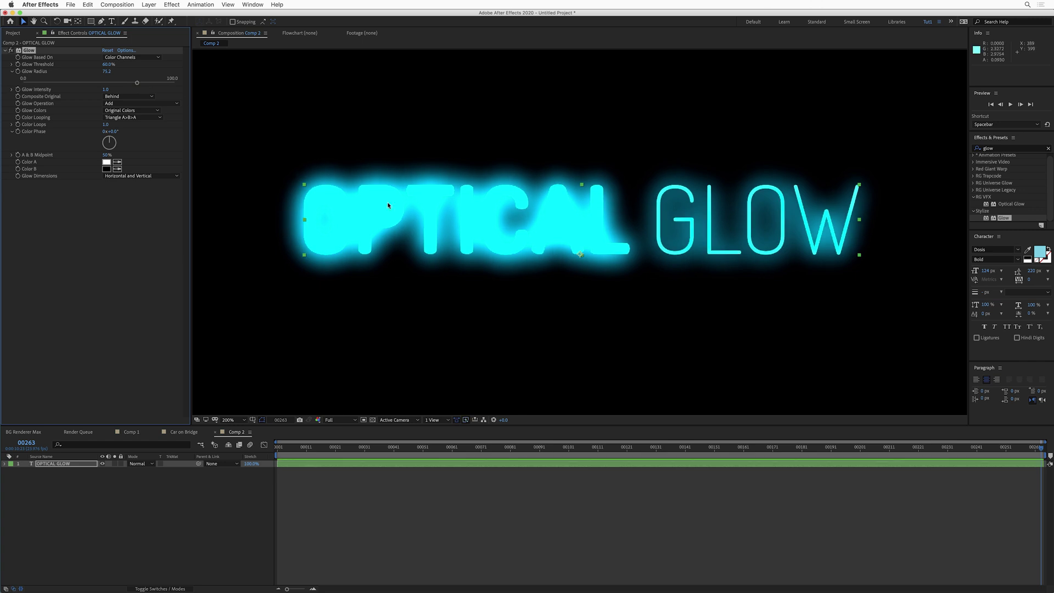
pyautogui.moveTo(465, 226)
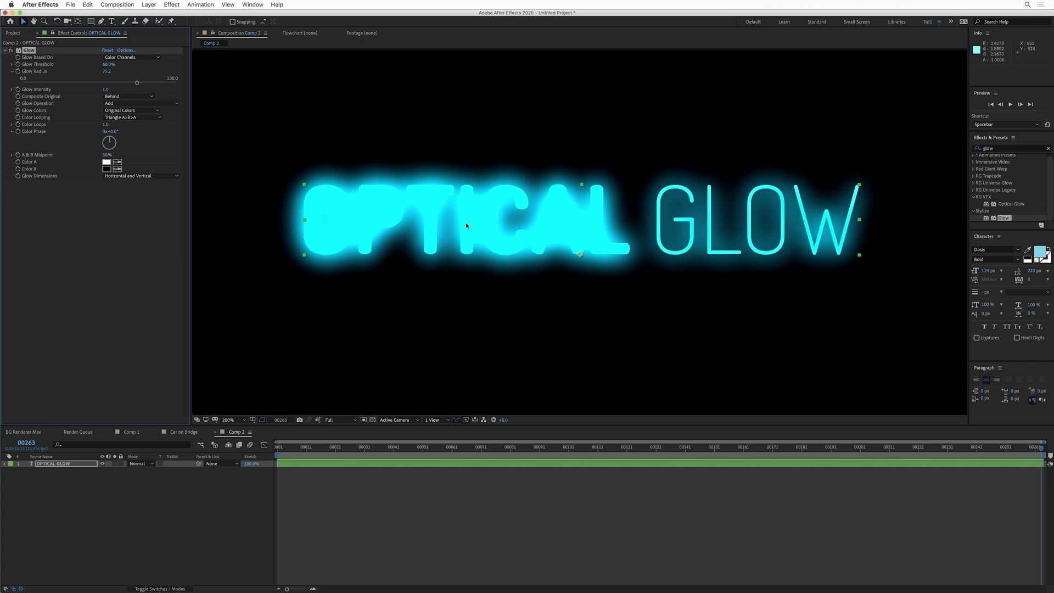
pyautogui.moveTo(446, 208)
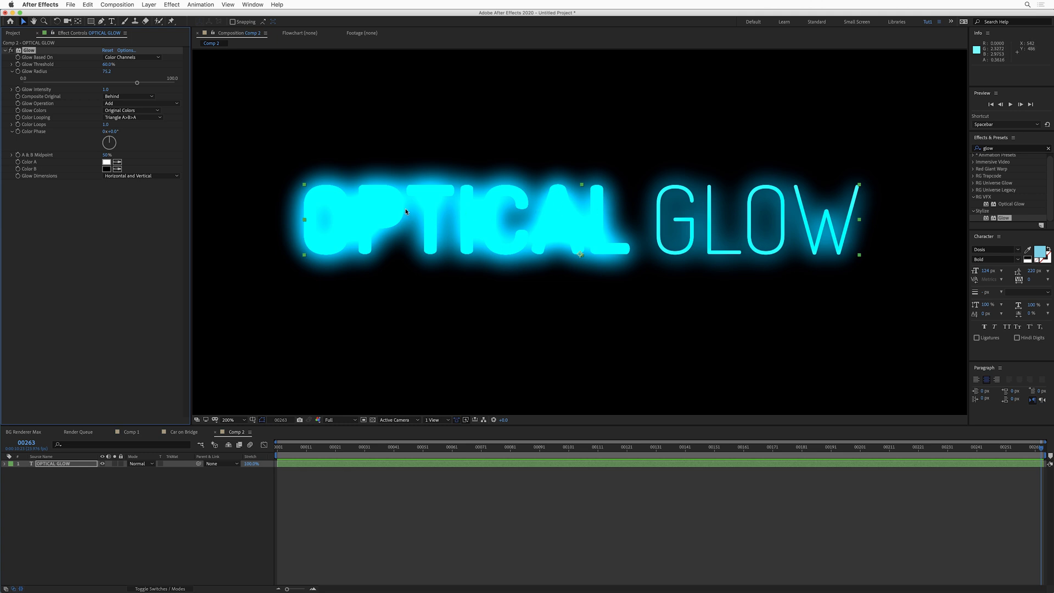
pyautogui.moveTo(360, 197)
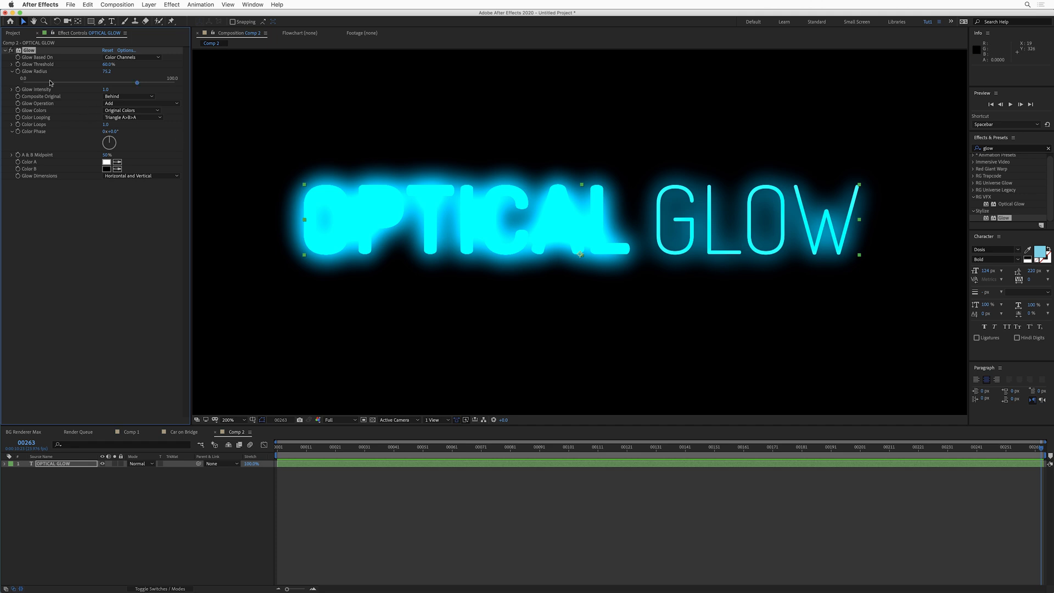
# Step: Delete the standard Glow, apply RG Optical Glow instead, and raise its Size to about 69.8
pyautogui.click(10, 49)
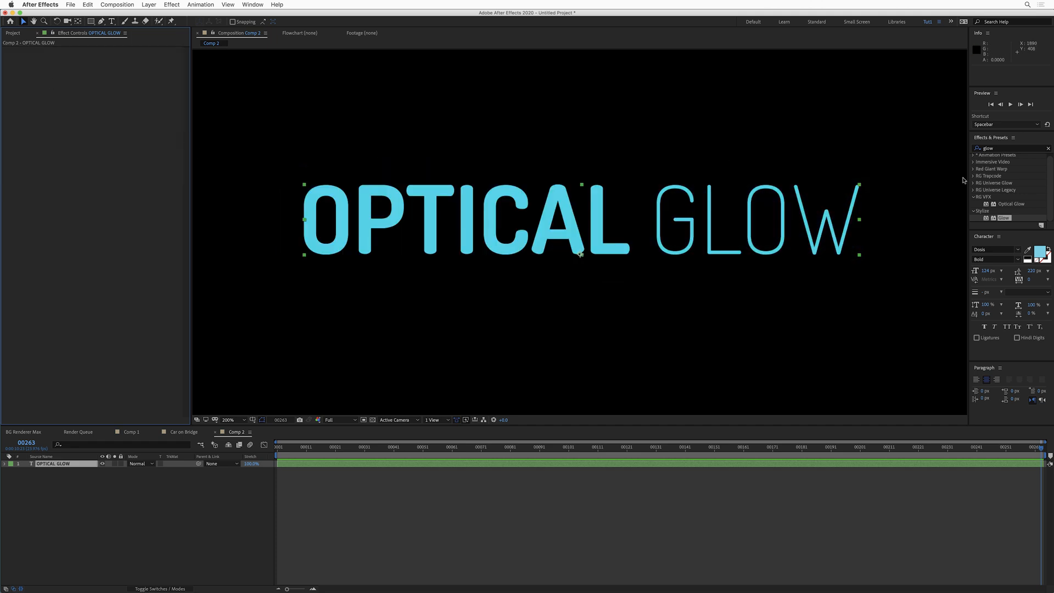
pyautogui.moveTo(595, 221)
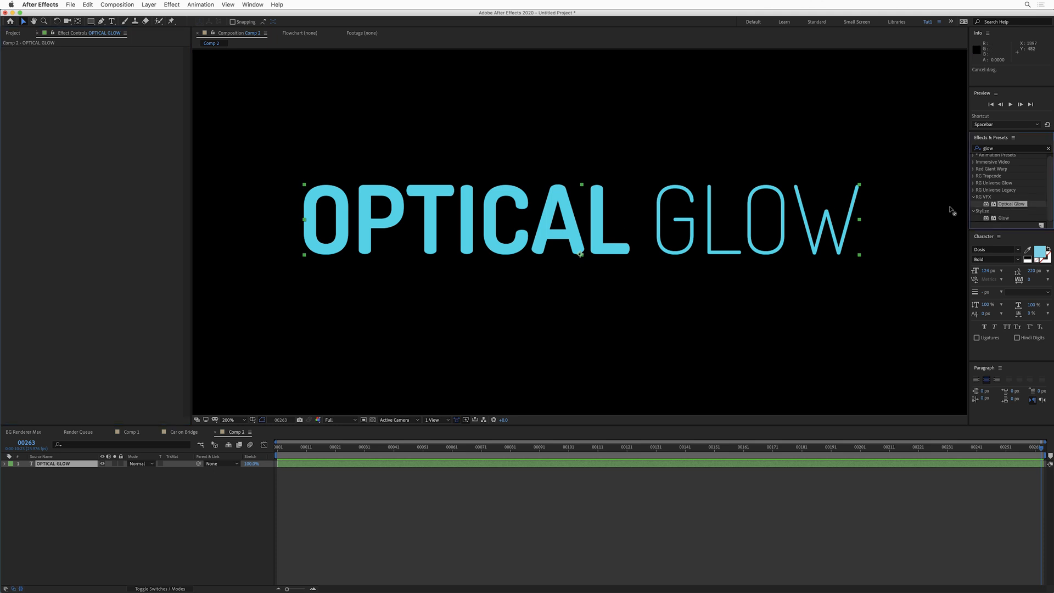
pyautogui.doubleClick(1011, 204)
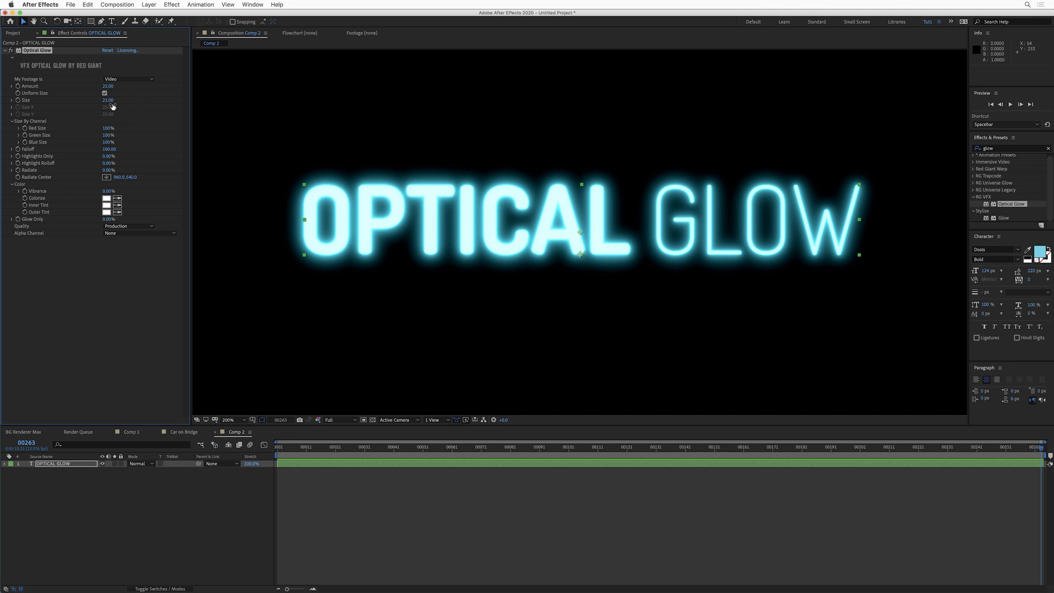
pyautogui.moveTo(108, 100); pyautogui.dragTo(131, 100)
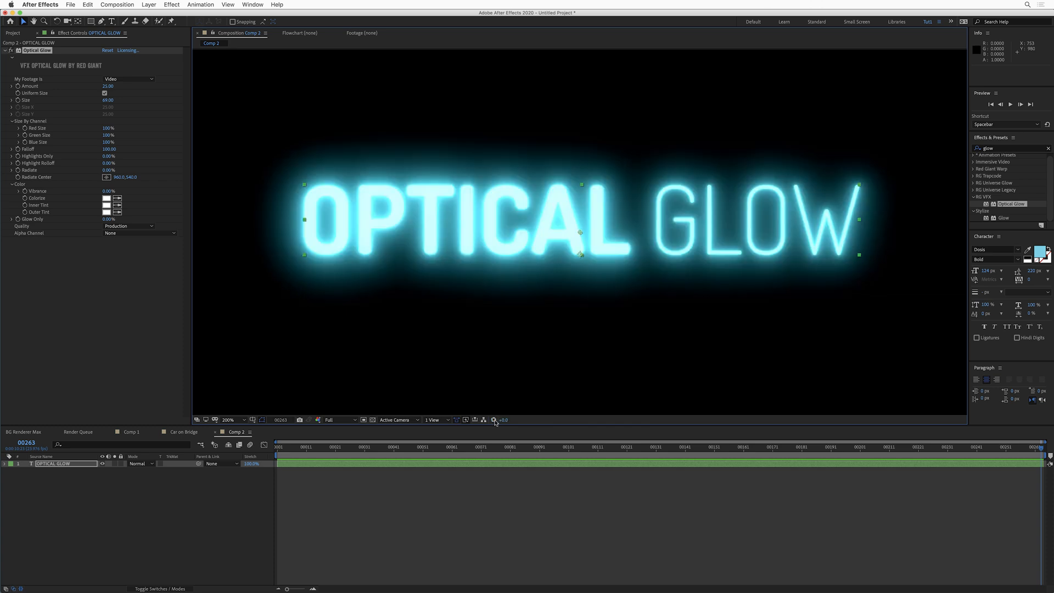
pyautogui.moveTo(511, 252)
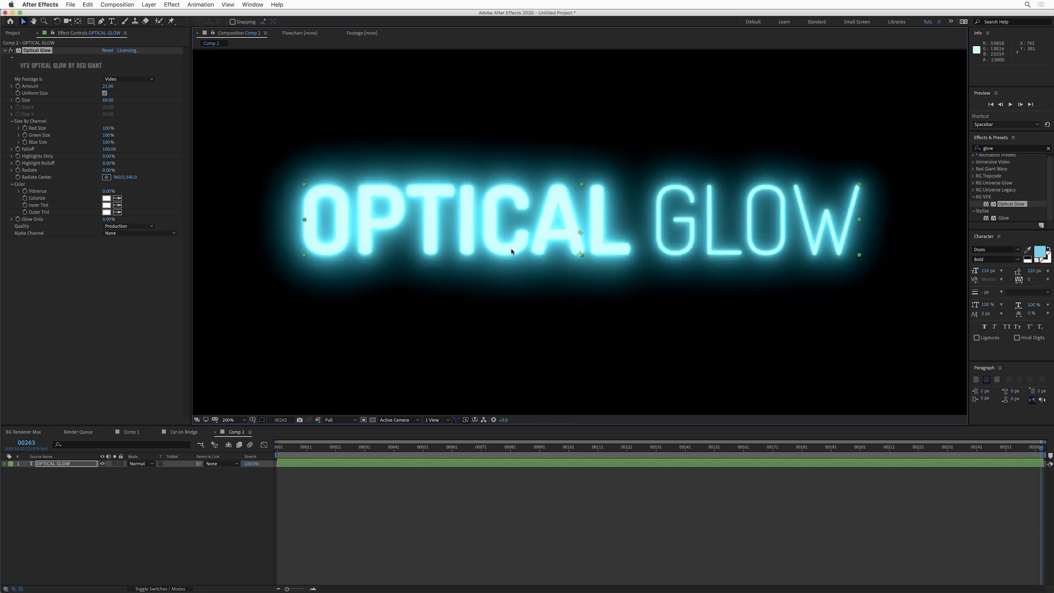
pyautogui.moveTo(257, 205)
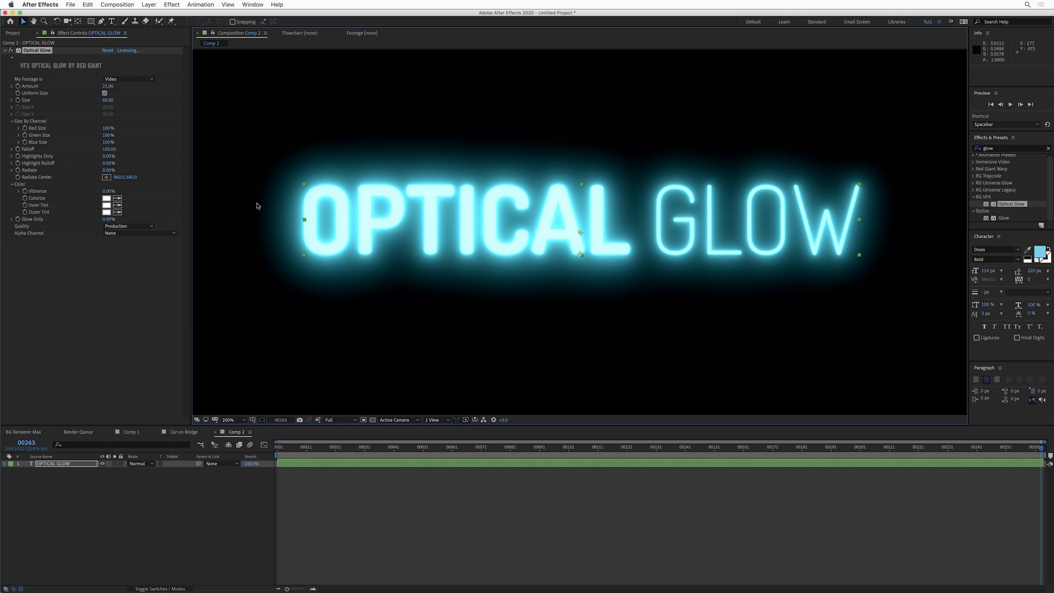
# Step: Raise Optical Glow Radiate to about 47%, then switch to the Car on Bridge composition
pyautogui.click(12, 170)
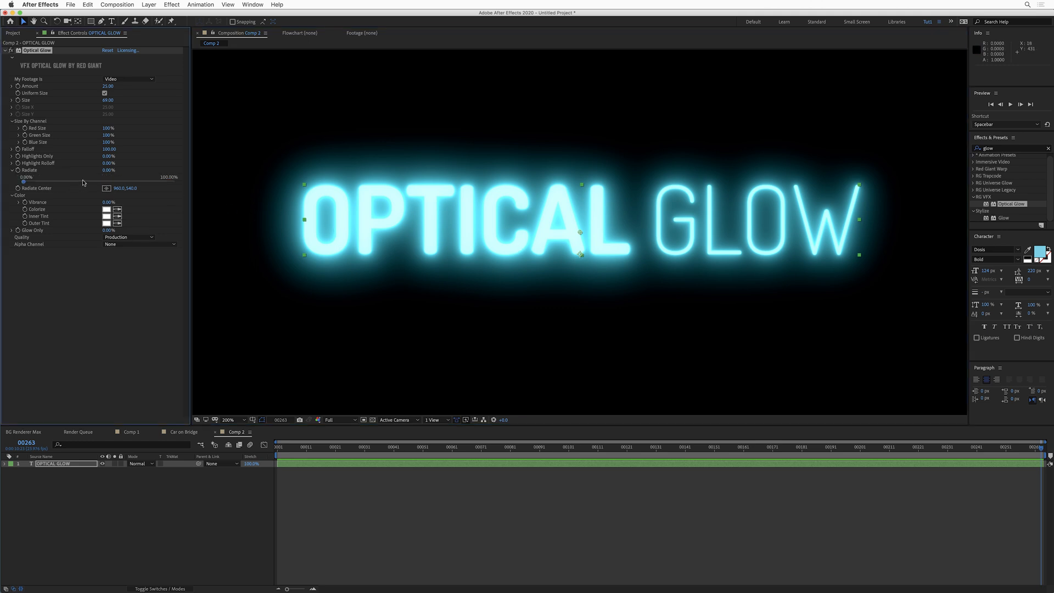
pyautogui.moveTo(82, 184)
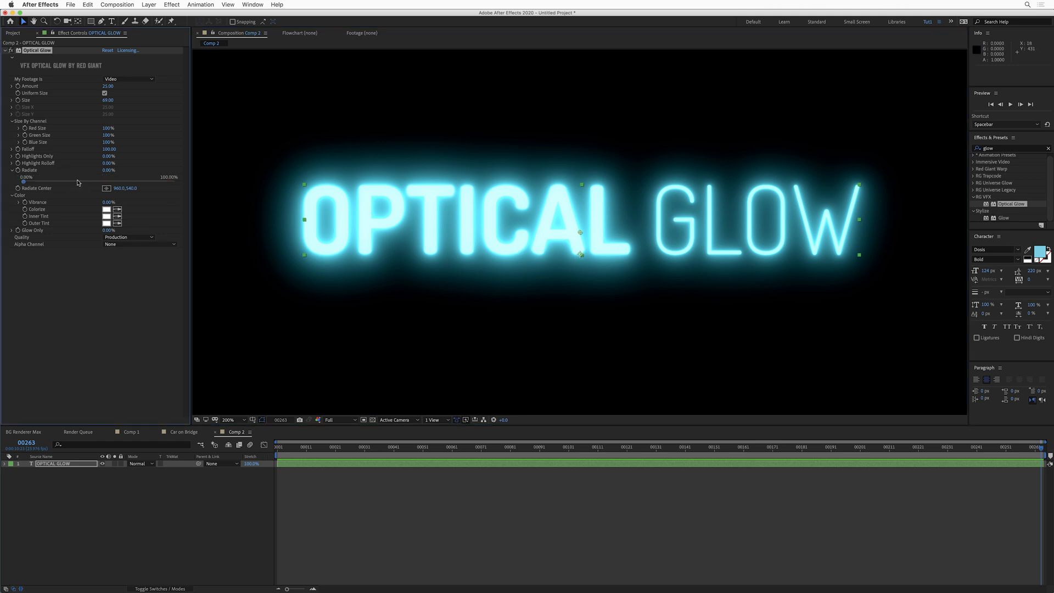
pyautogui.moveTo(51, 187)
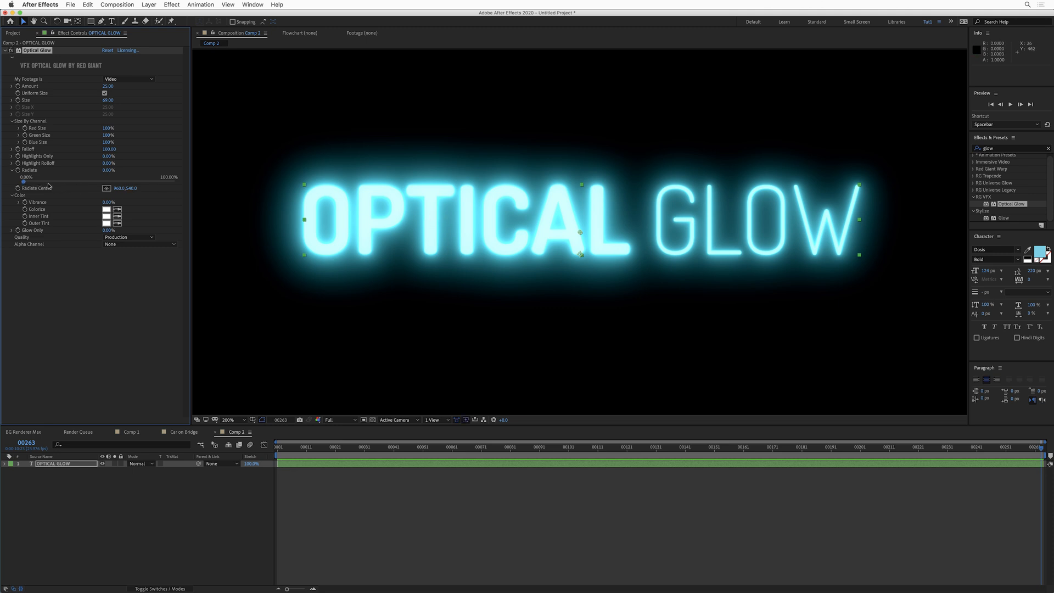
pyautogui.moveTo(26, 177); pyautogui.dragTo(92, 177)
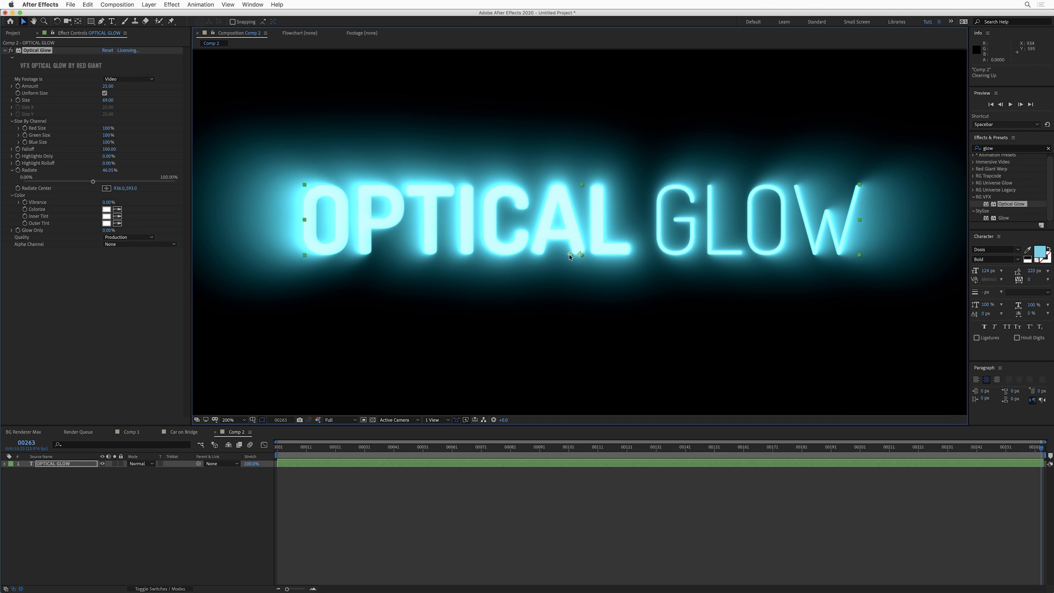
pyautogui.moveTo(516, 293)
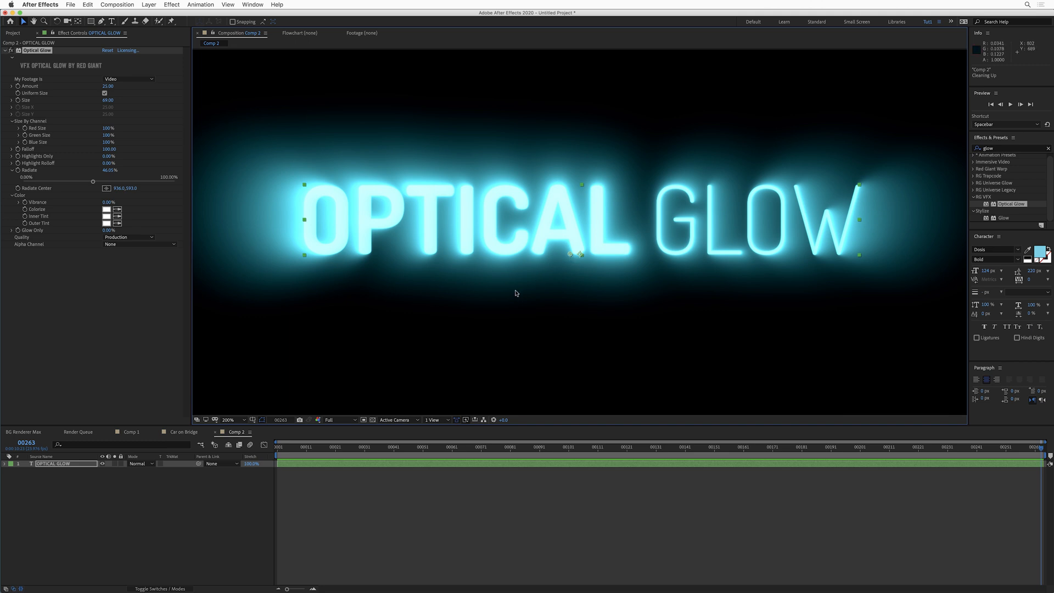
pyautogui.click(184, 432)
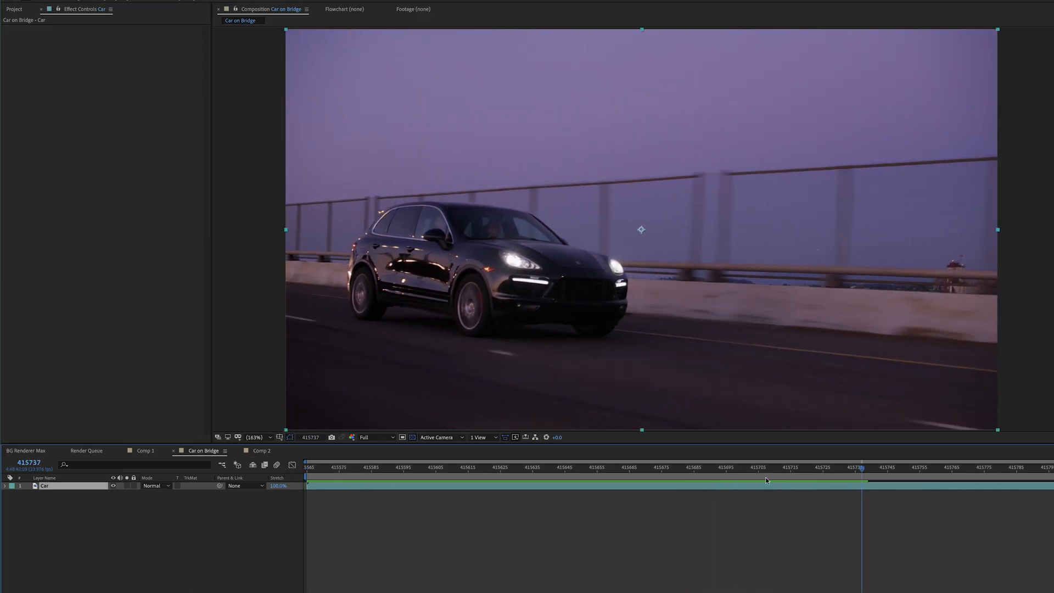
# Step: Restrict the car's Optical Glow to highlights, Highlights Only at about 84%
pyautogui.click(435, 467)
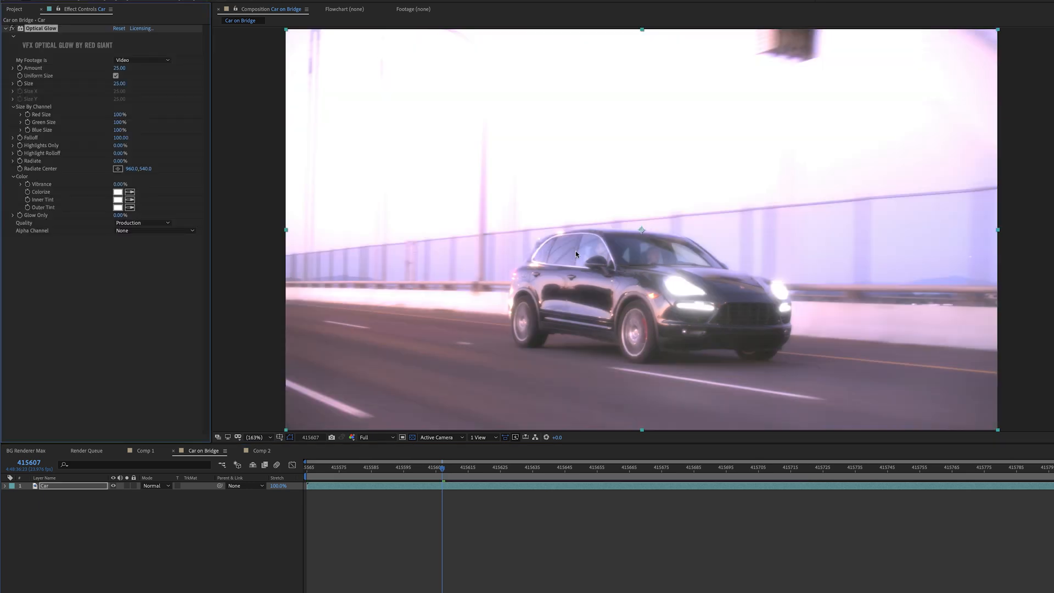
pyautogui.click(13, 145)
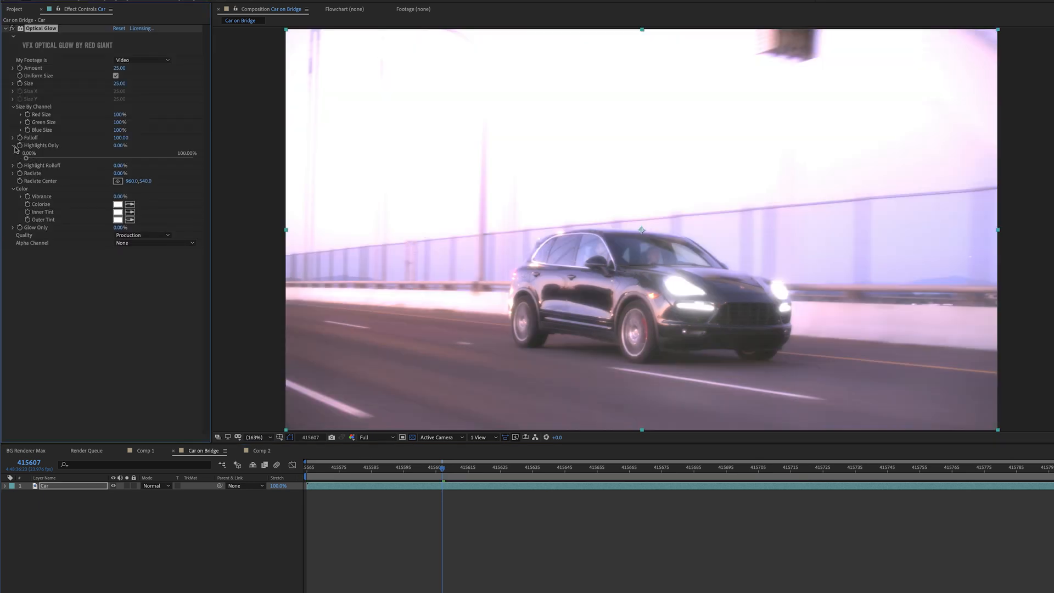
pyautogui.moveTo(25, 158); pyautogui.dragTo(156, 158)
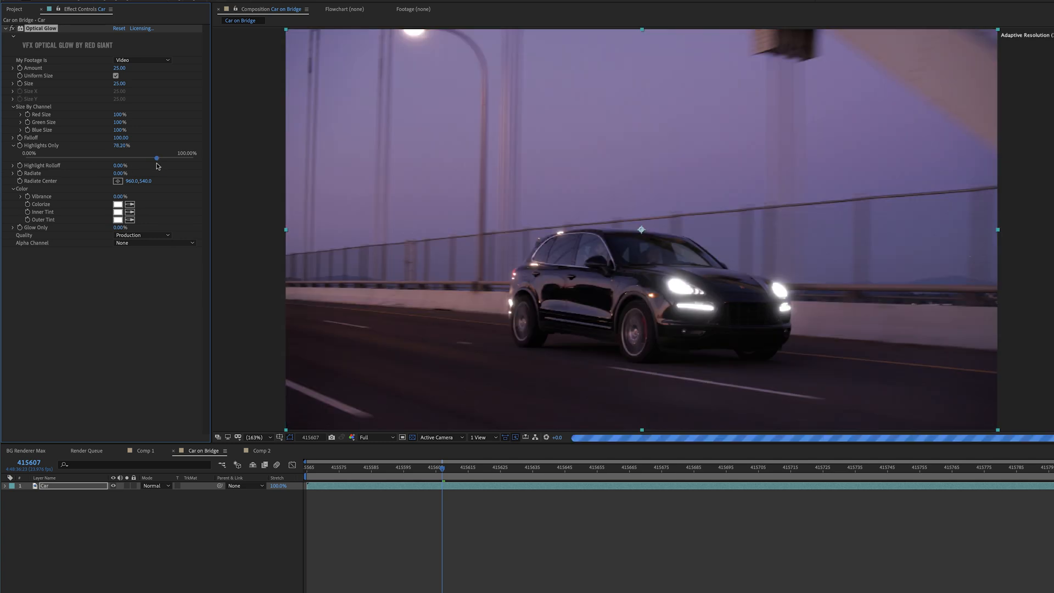
pyautogui.moveTo(156, 157); pyautogui.dragTo(167, 157)
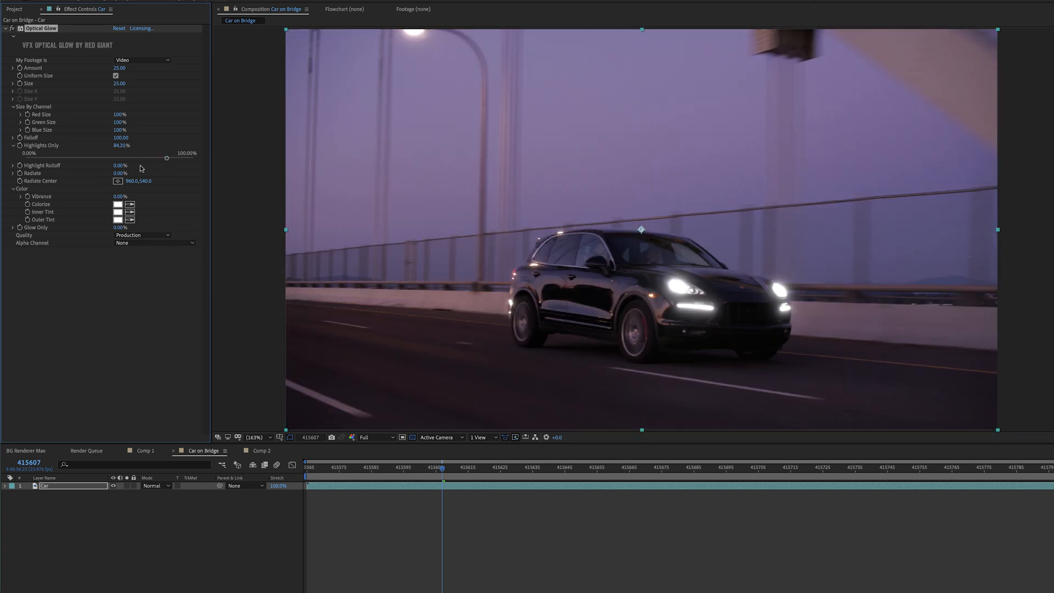
# Step: Tint the headlight glow purple with Colorize and enlarge its Size past 79
pyautogui.click(119, 204)
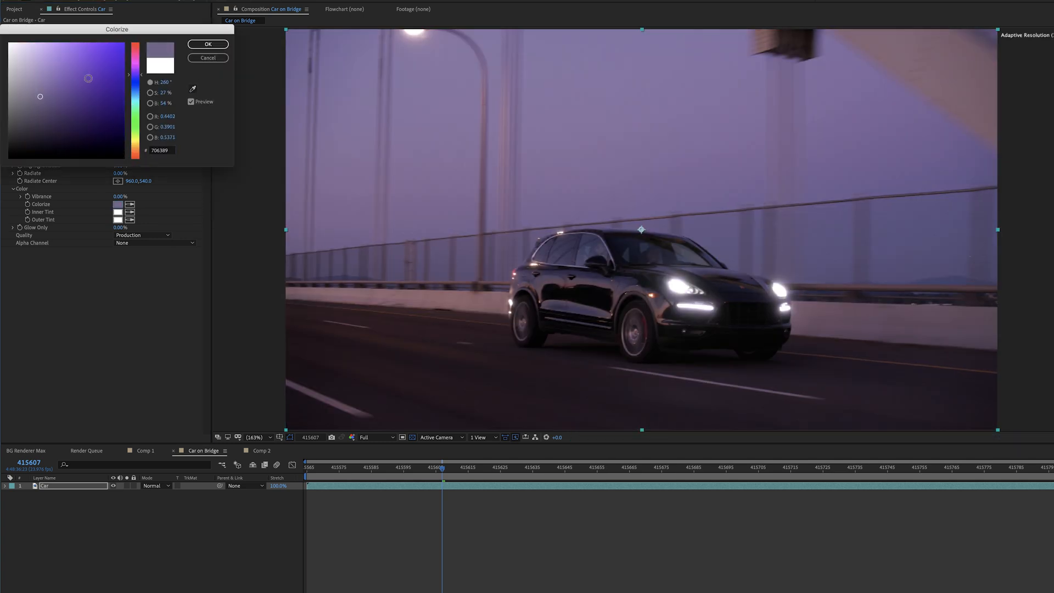
pyautogui.click(208, 44)
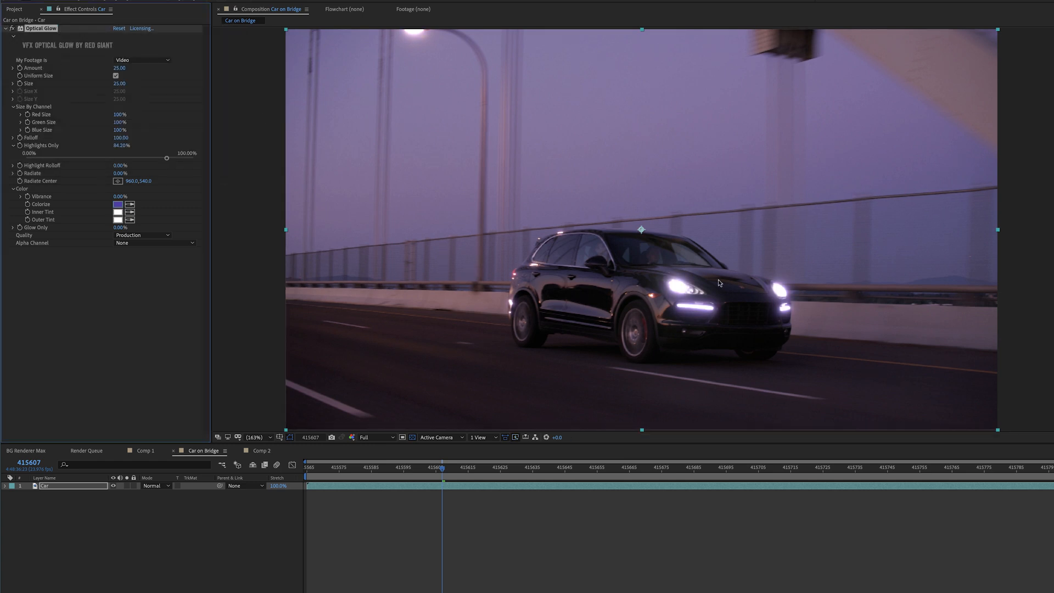
pyautogui.moveTo(118, 82); pyautogui.dragTo(154, 82)
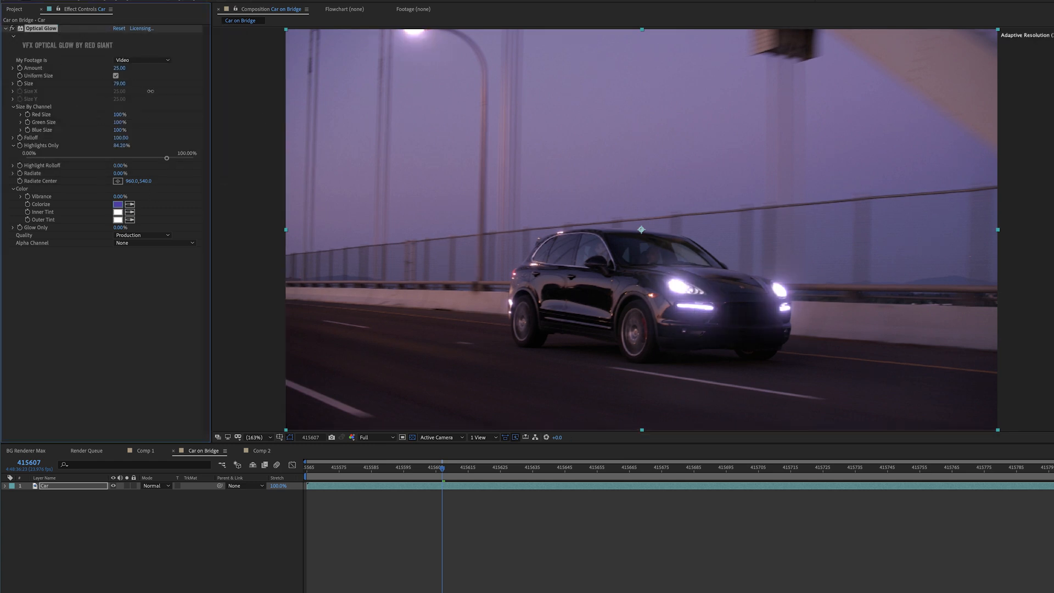
pyautogui.moveTo(119, 82); pyautogui.dragTo(129, 82)
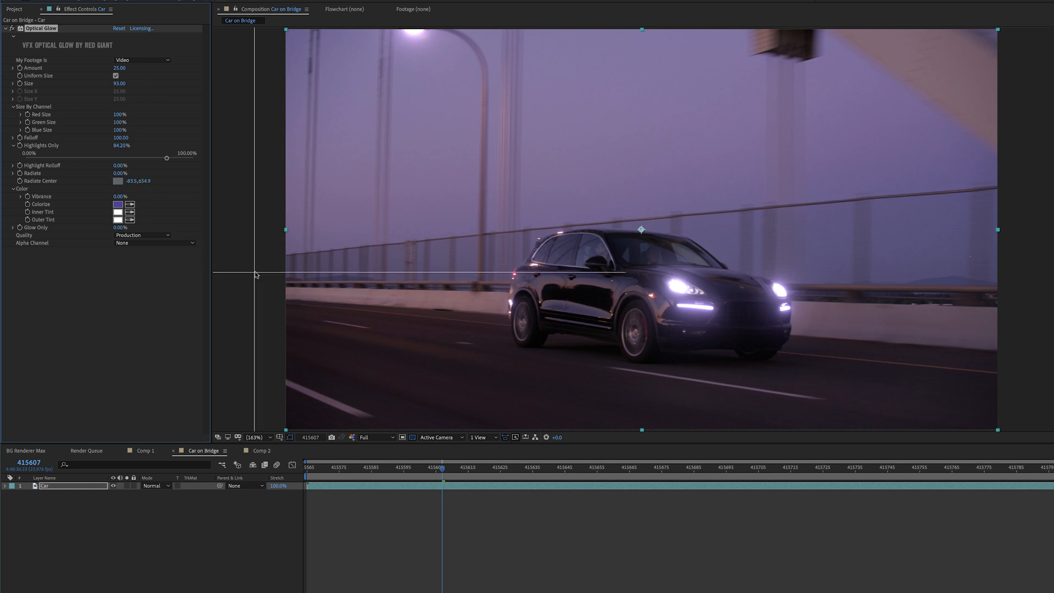
# Step: Place the Radiate Center left of the frame, then return to the OPTICAL GLOW title comp
pyautogui.click(254, 437)
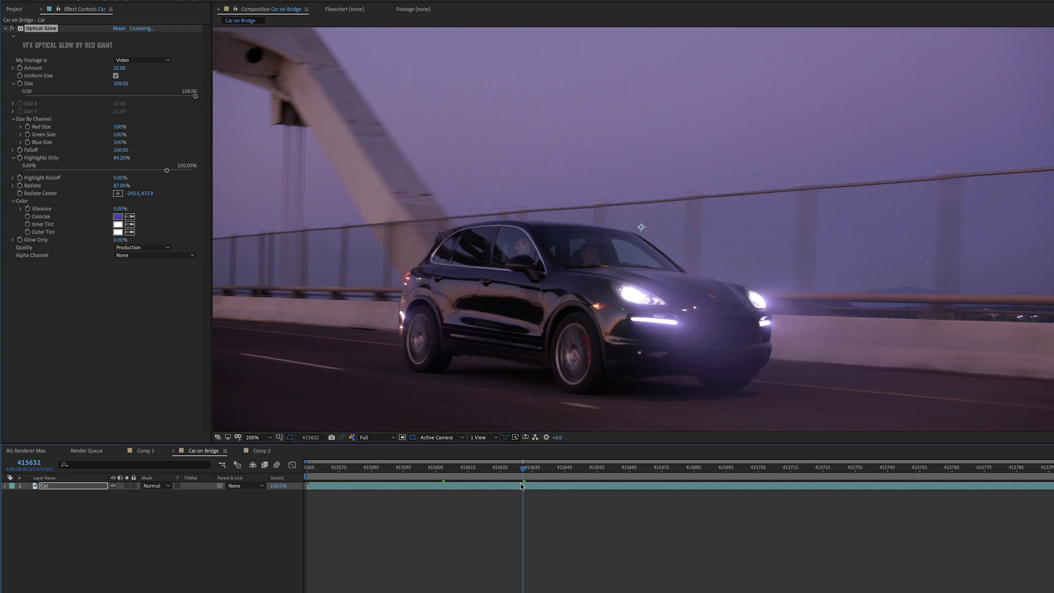
pyautogui.click(259, 451)
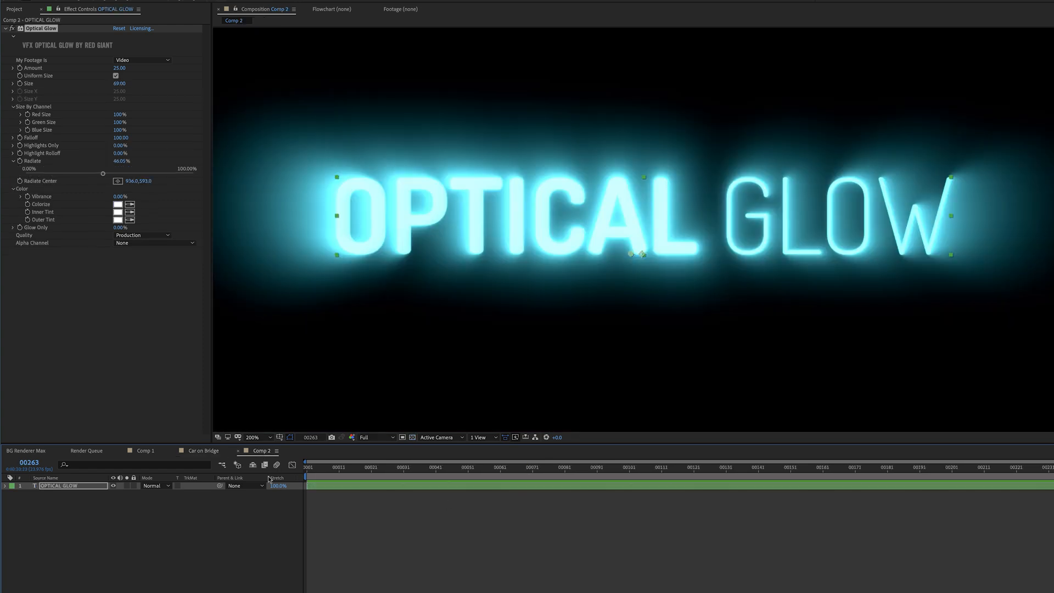
pyautogui.moveTo(613, 265)
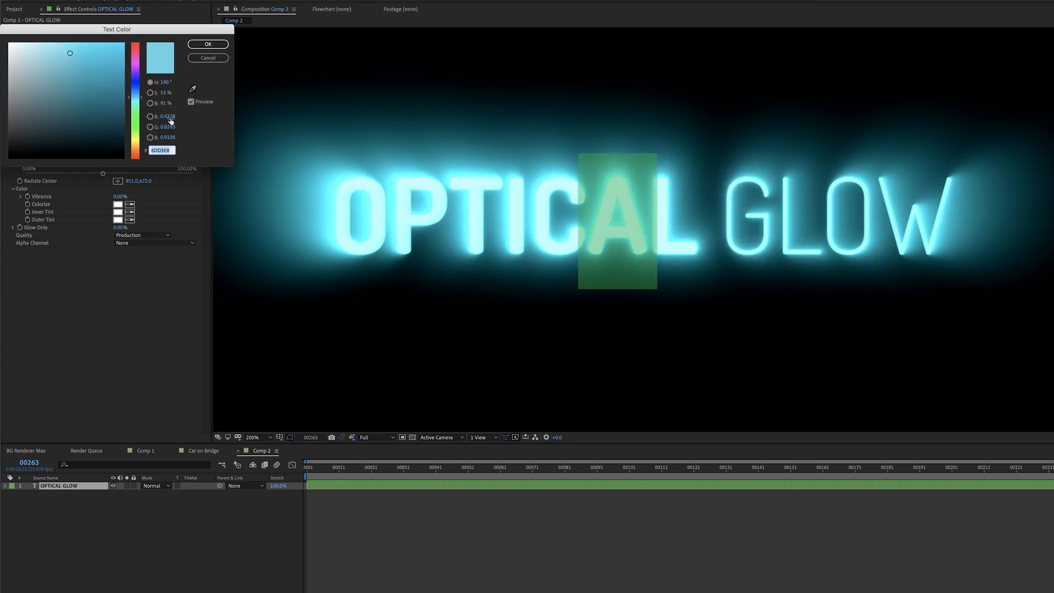
# Step: Briefly tint the letter A pink, then set the whole title's text colour to white
pyautogui.click(207, 44)
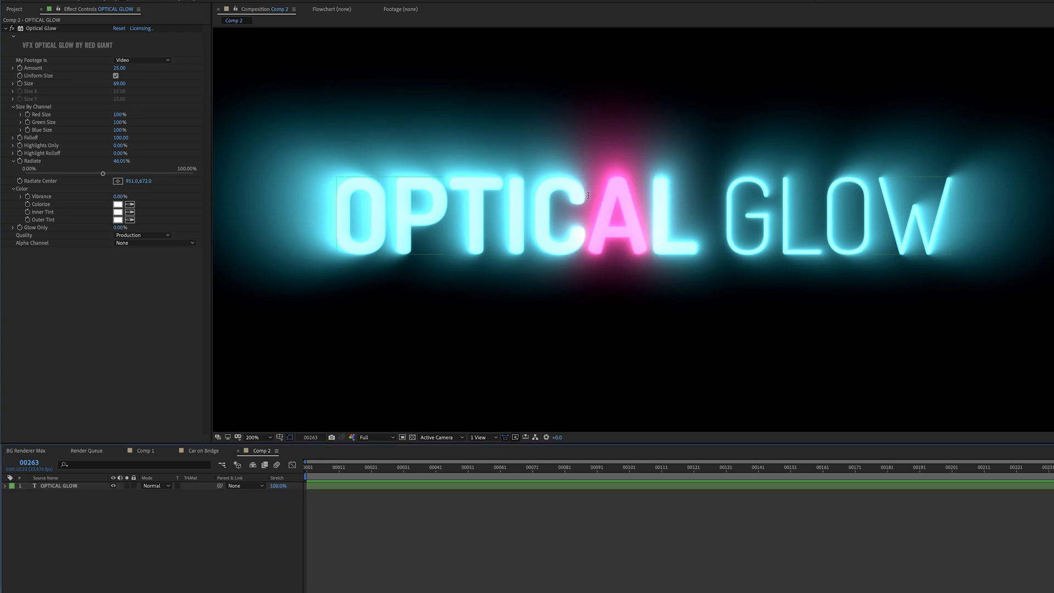
pyautogui.click(57, 485)
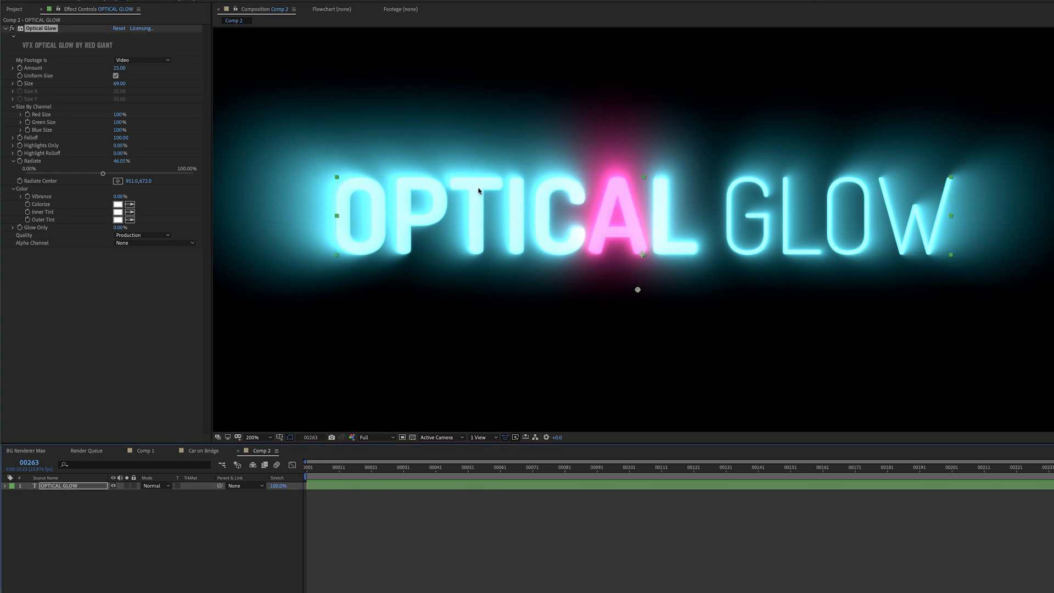
pyautogui.click(141, 59)
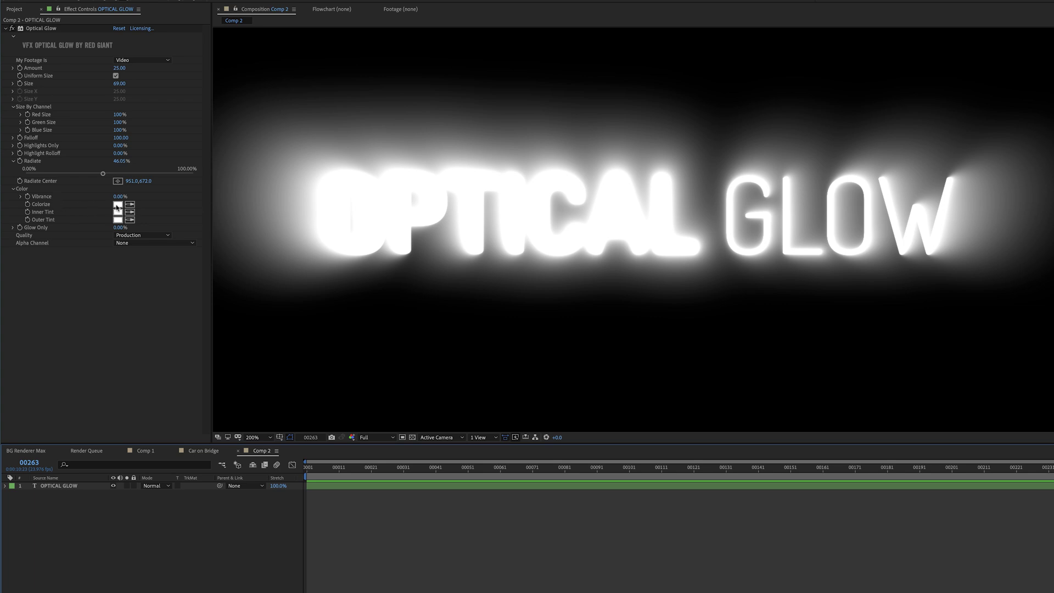
pyautogui.click(117, 204)
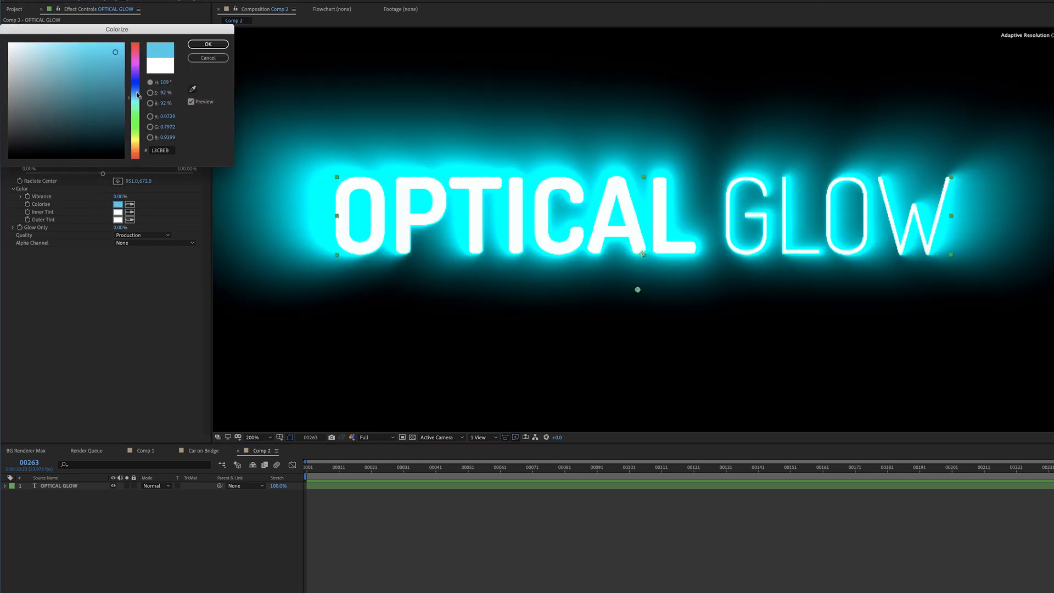
pyautogui.moveTo(135, 95); pyautogui.dragTo(135, 83)
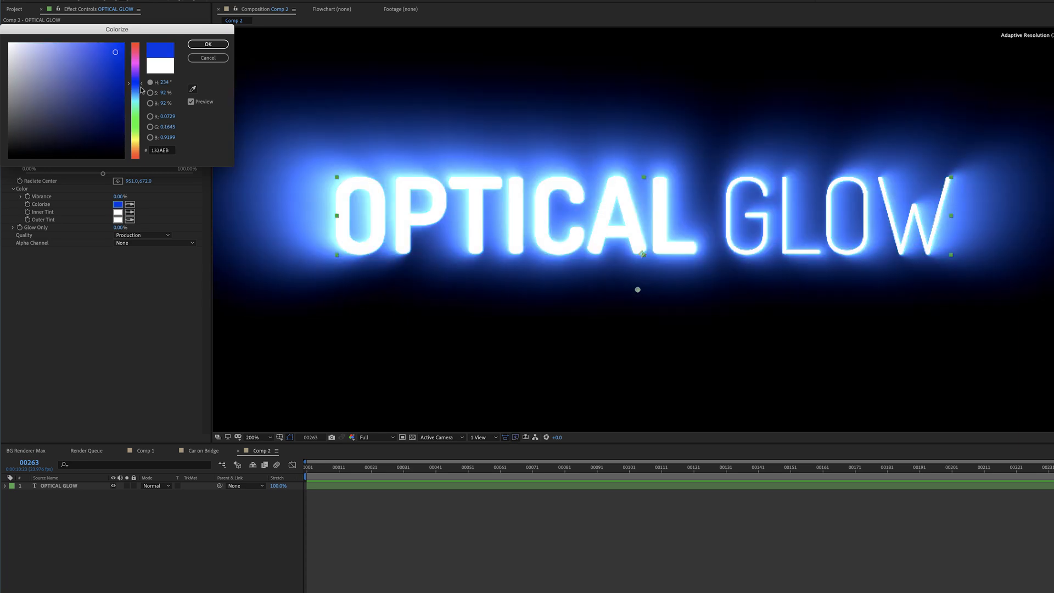
pyautogui.click(207, 44)
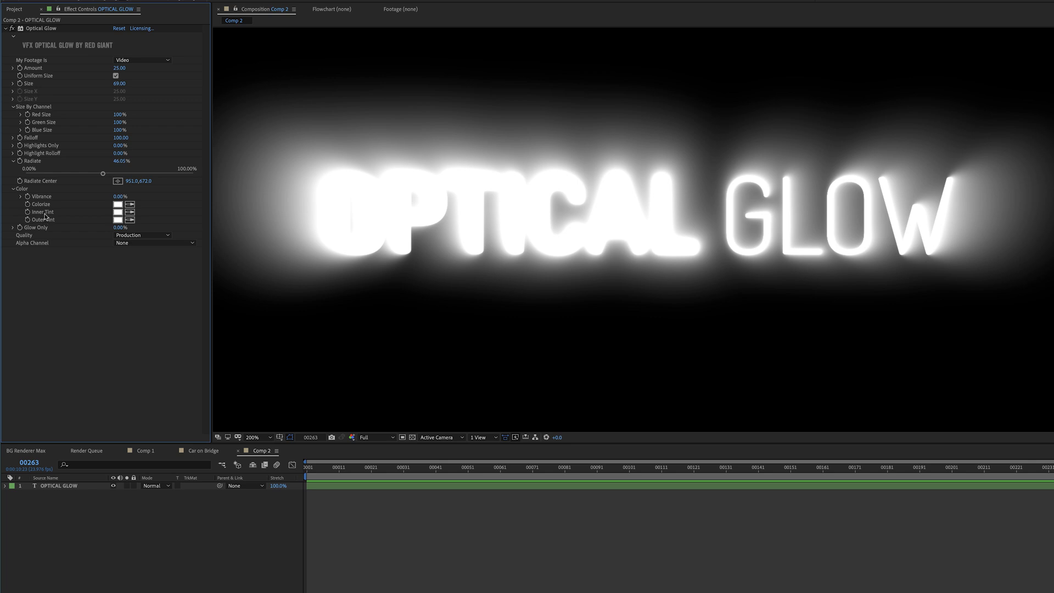
# Step: Preview an orange Inner Tint and a blue Outer Tint on the title's Optical Glow
pyautogui.click(118, 212)
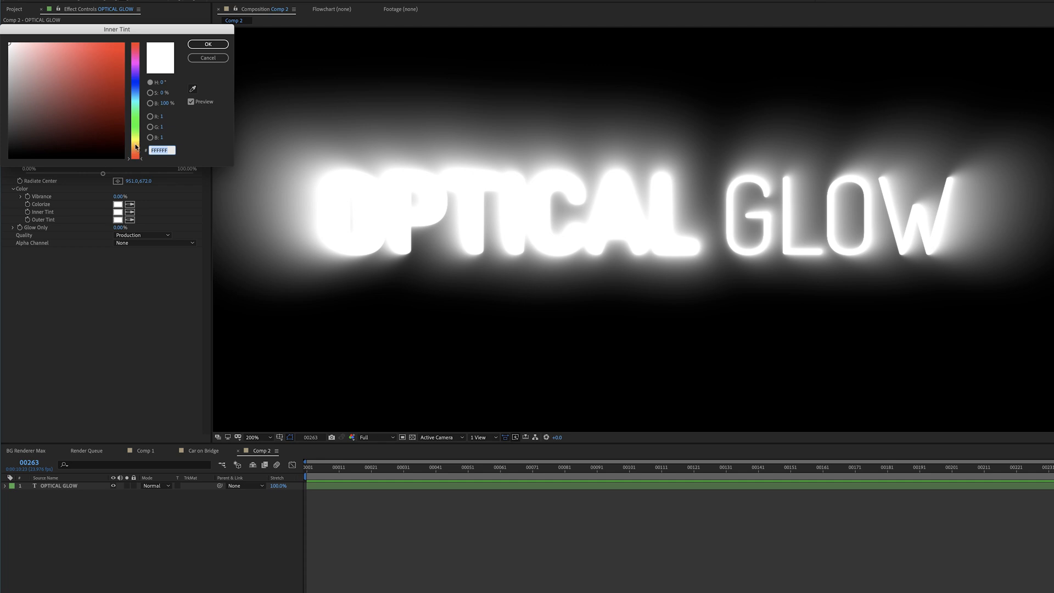
pyautogui.click(112, 51)
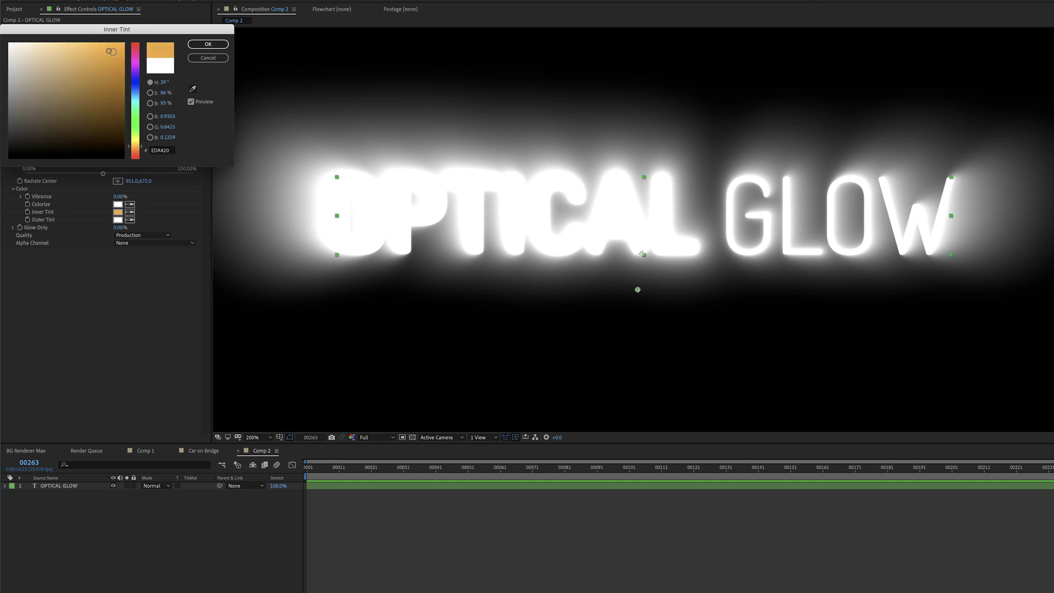
pyautogui.click(207, 44)
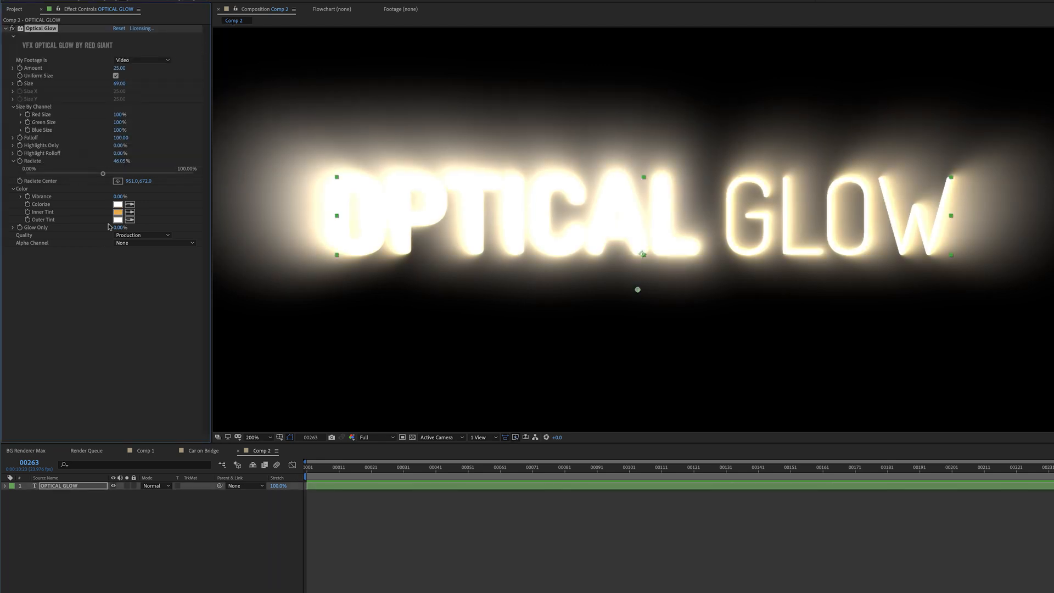
pyautogui.click(120, 219)
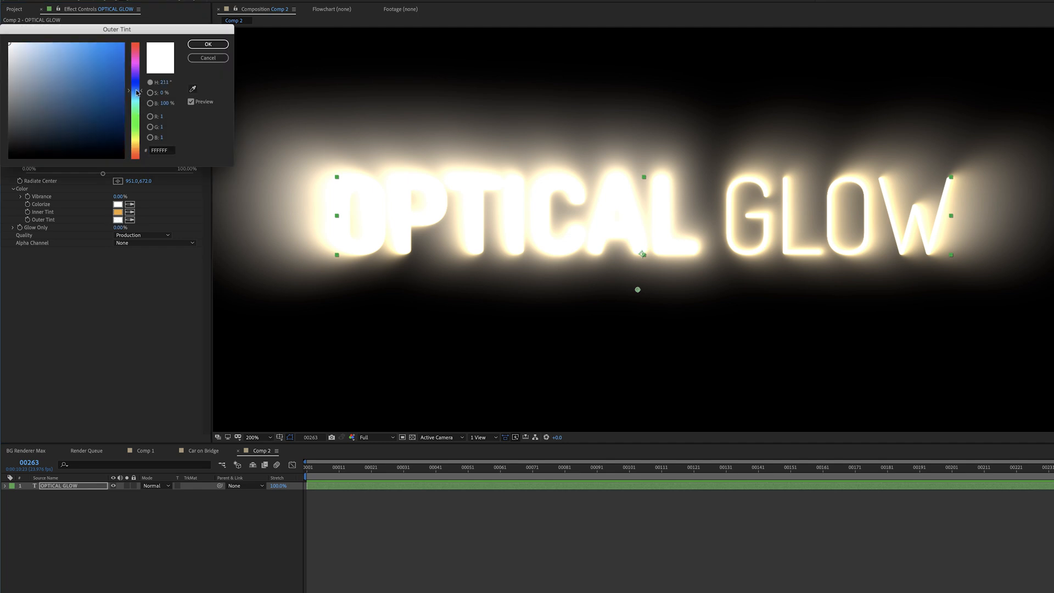
pyautogui.click(59, 51)
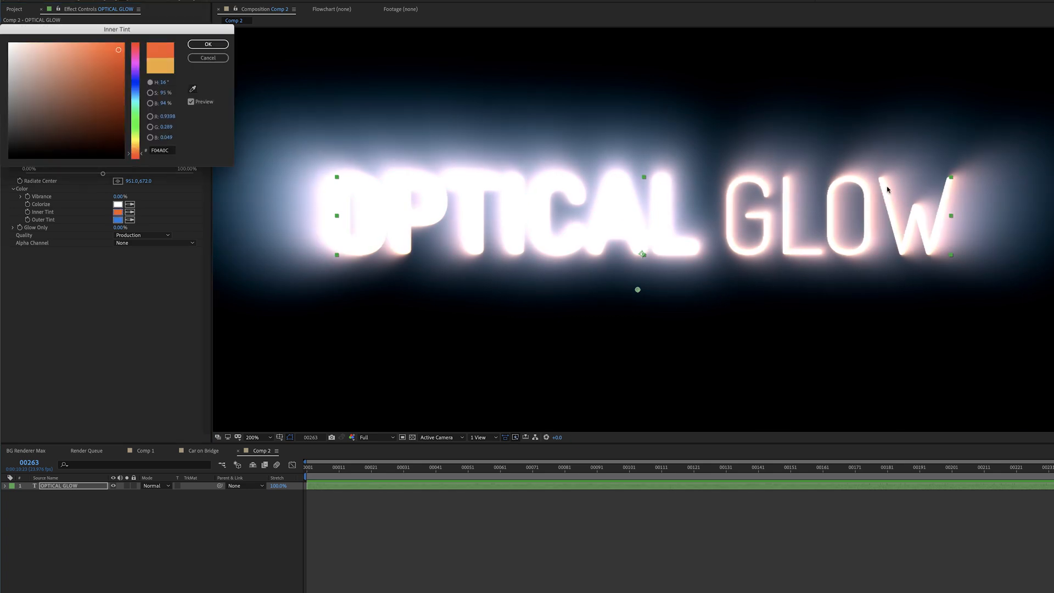
pyautogui.click(208, 44)
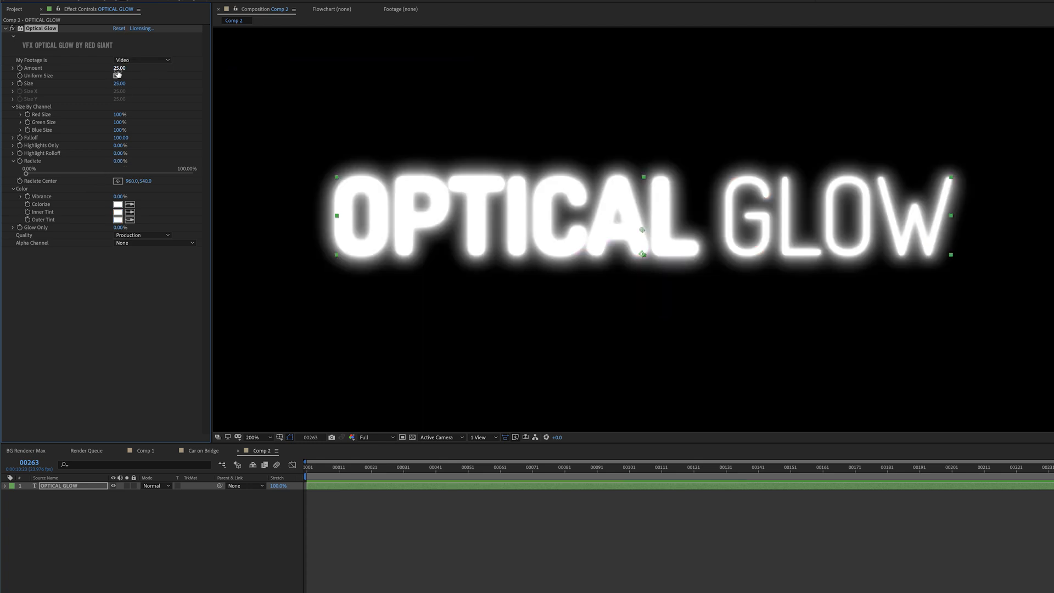
# Step: Raise Optical Glow Size to about 58.86 and expand Size By Channel
pyautogui.click(115, 76)
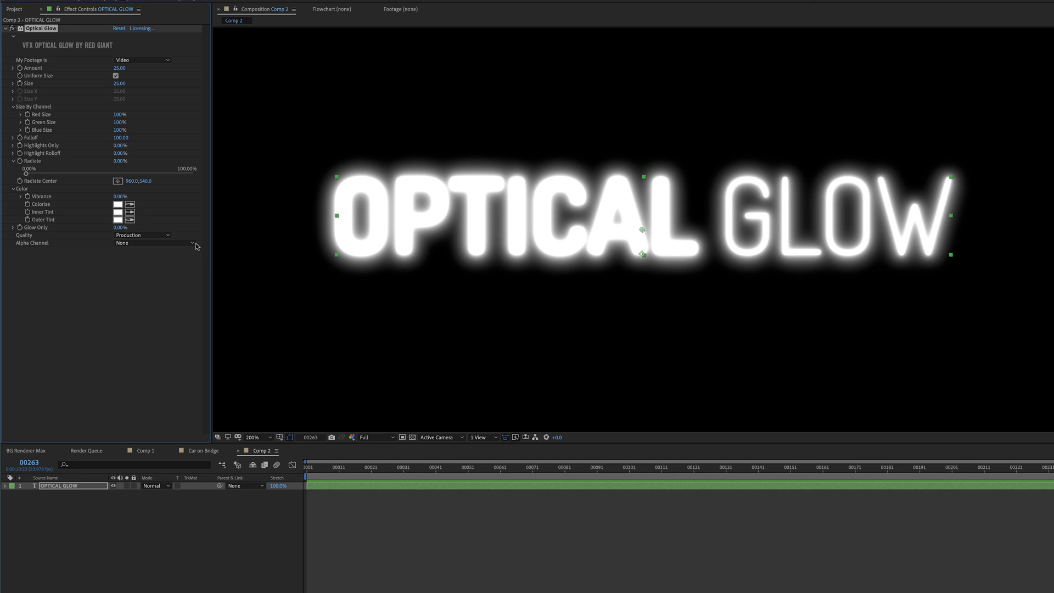
pyautogui.moveTo(274, 140)
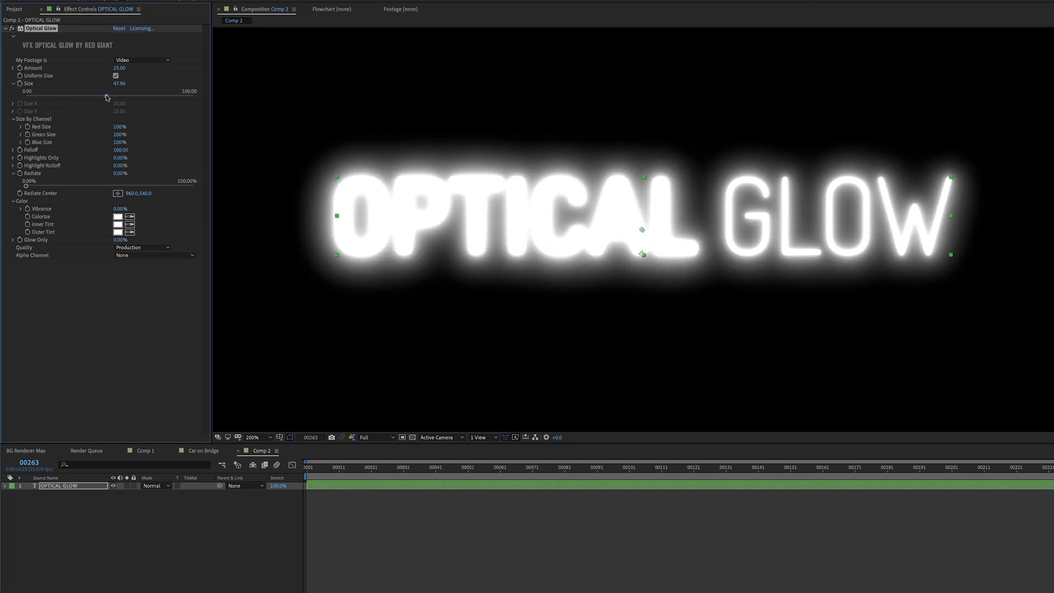
pyautogui.moveTo(104, 95); pyautogui.dragTo(123, 96)
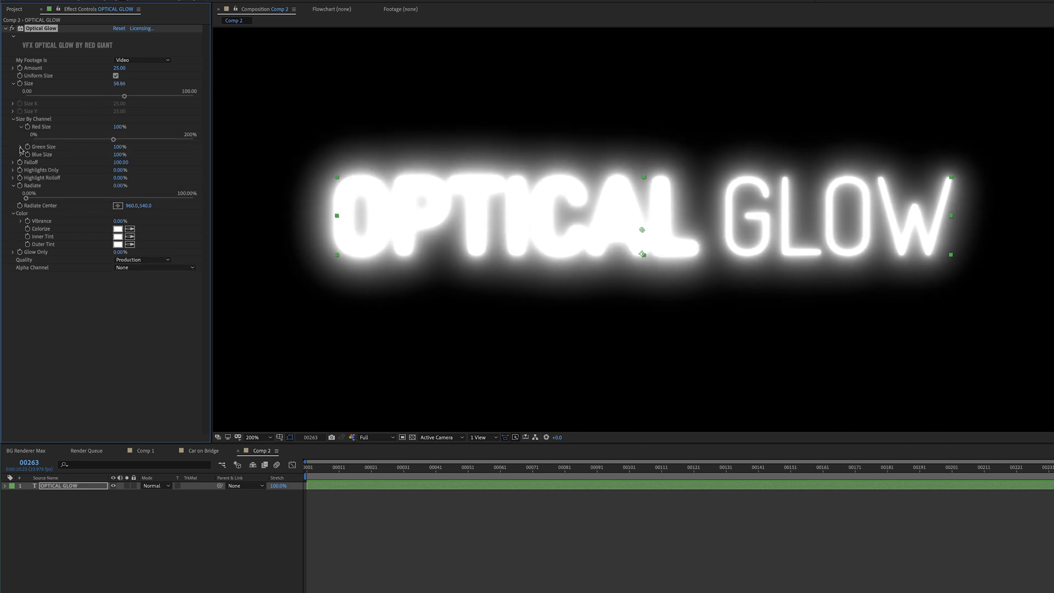
pyautogui.click(21, 146)
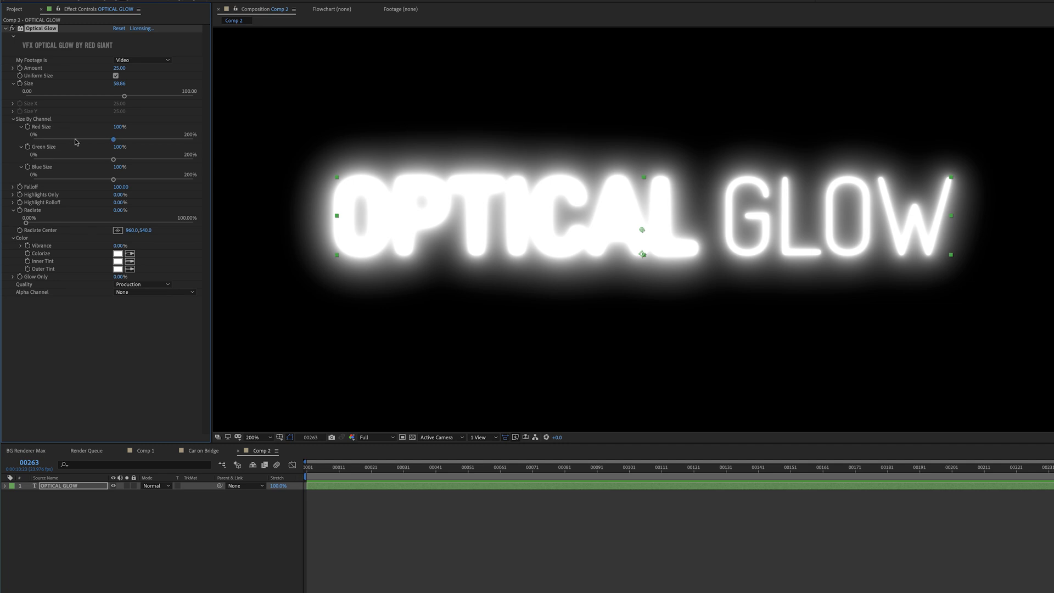
pyautogui.moveTo(138, 142)
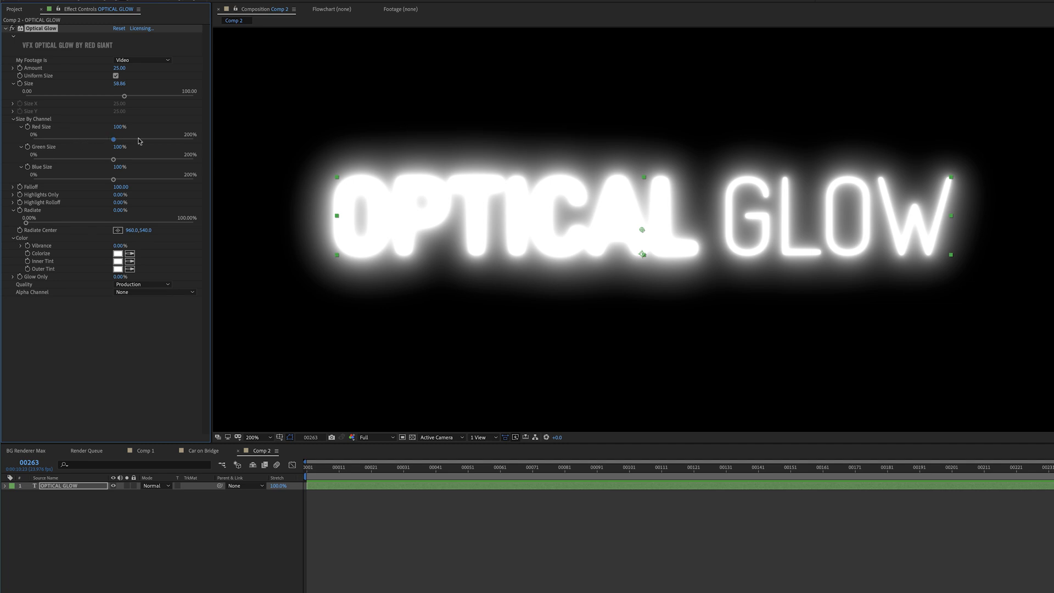
pyautogui.moveTo(85, 140)
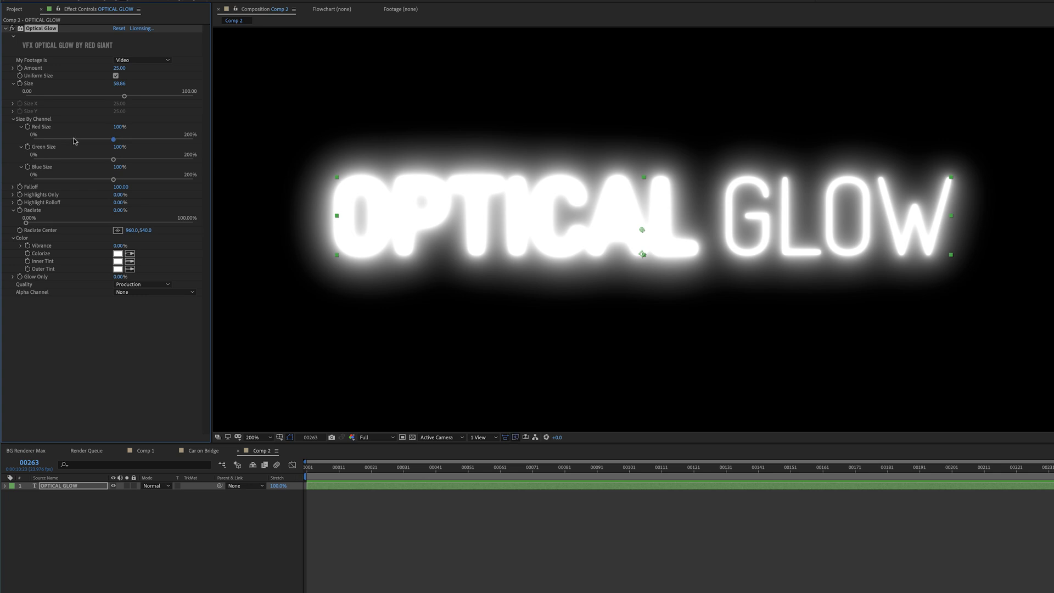
# Step: Set Red Size 39%, Green Size 74% and Blue Size 186% for a blue halo
pyautogui.moveTo(113, 139); pyautogui.dragTo(74, 138)
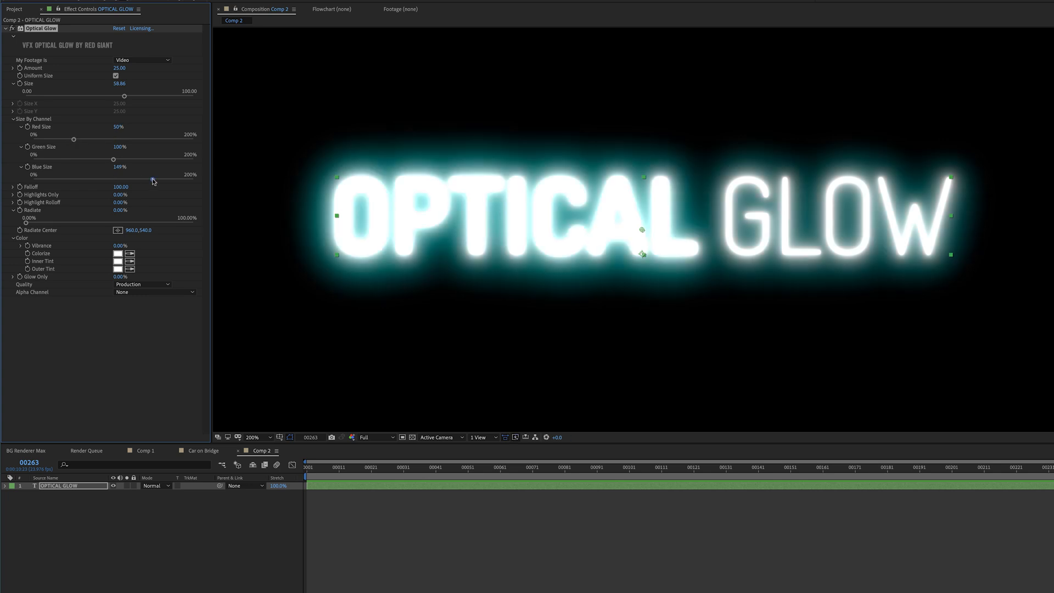
pyautogui.moveTo(74, 140); pyautogui.dragTo(91, 140)
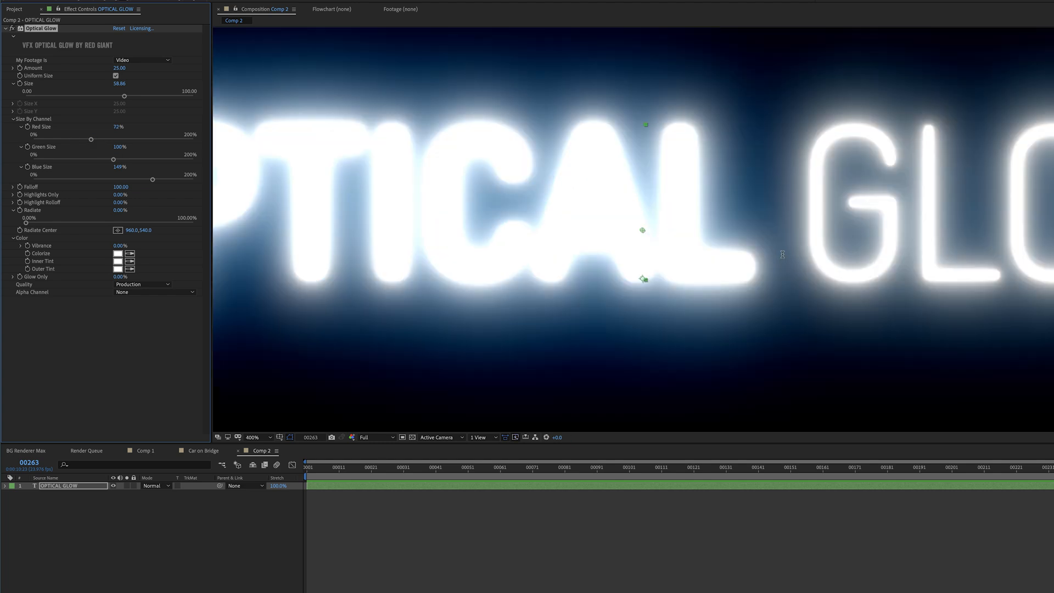
pyautogui.click(252, 437)
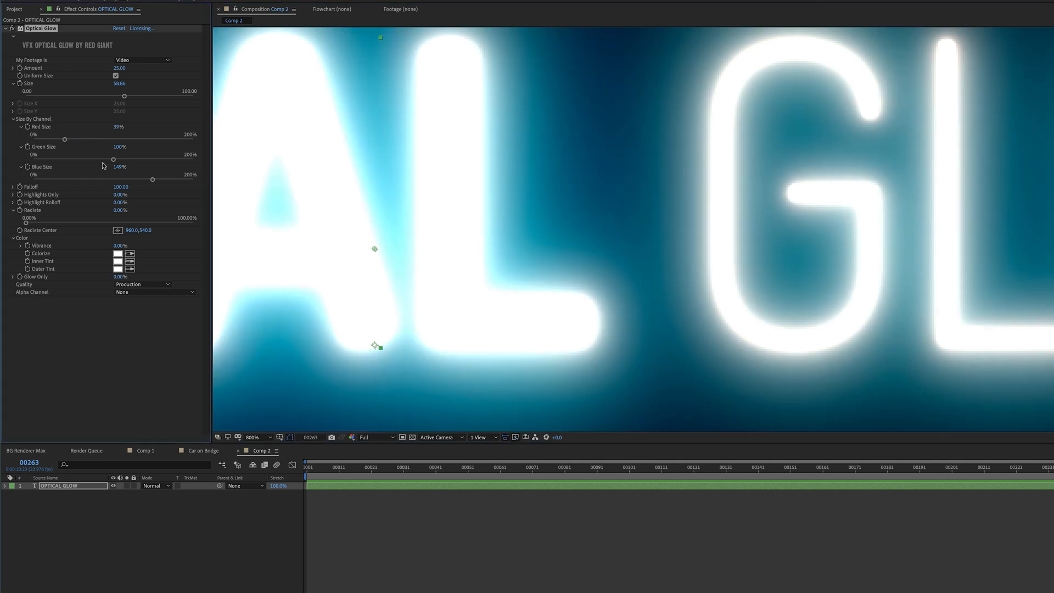
pyautogui.moveTo(122, 146); pyautogui.dragTo(65, 146)
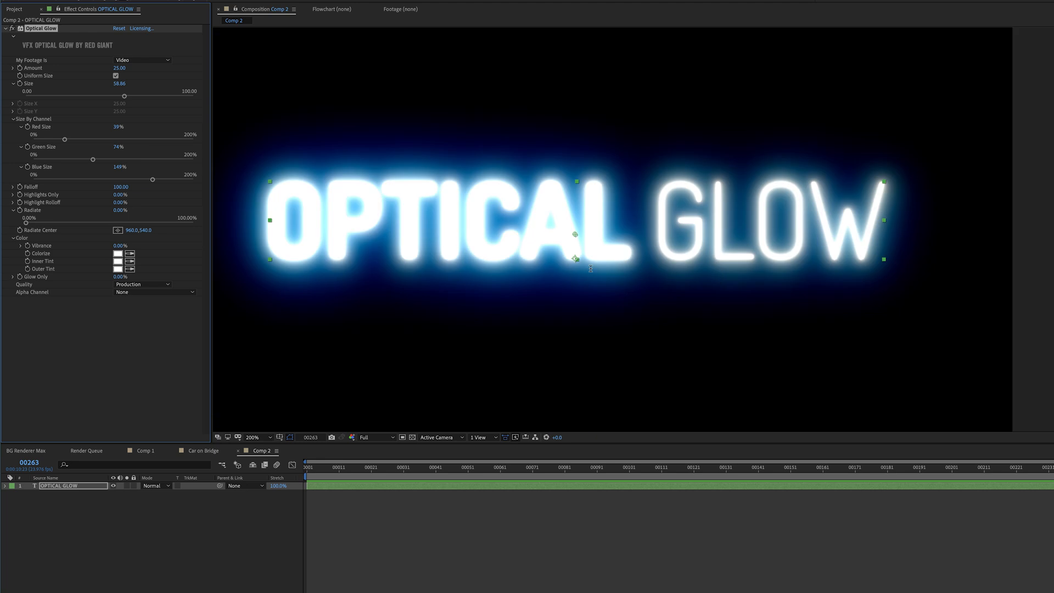
pyautogui.moveTo(117, 167); pyautogui.dragTo(155, 167)
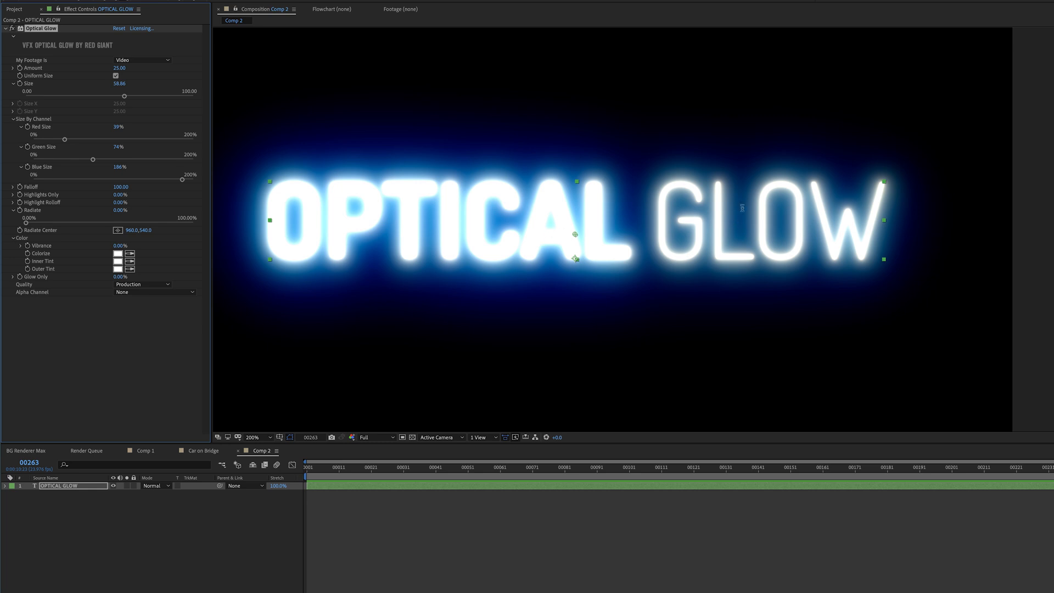
pyautogui.moveTo(588, 209)
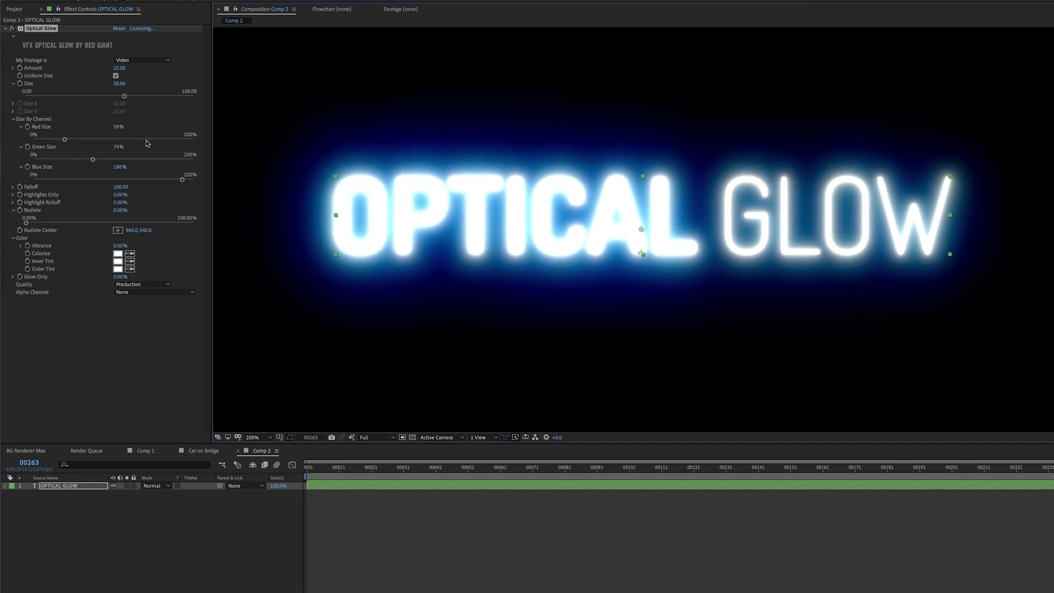
pyautogui.moveTo(38, 79)
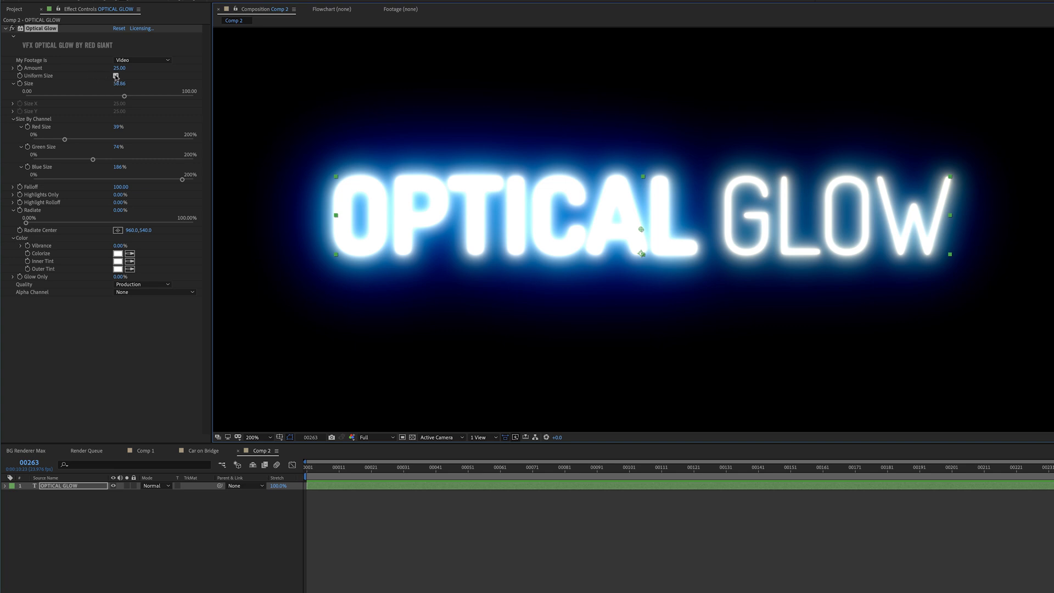
# Step: Disable Uniform Size and stretch Size X wide with Size Y low for a horizontal streak
pyautogui.click(116, 75)
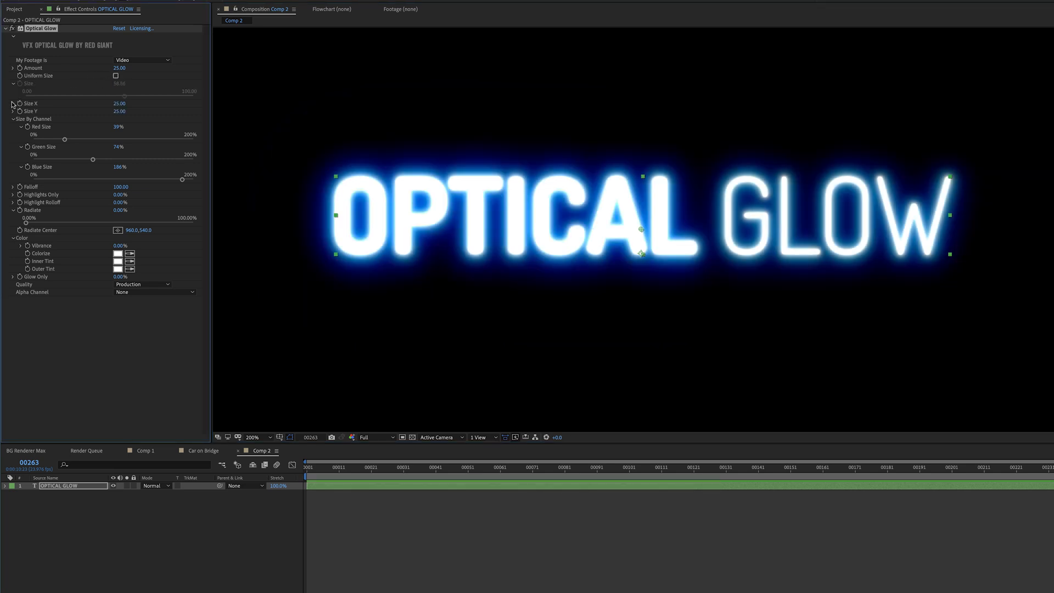
pyautogui.click(13, 103)
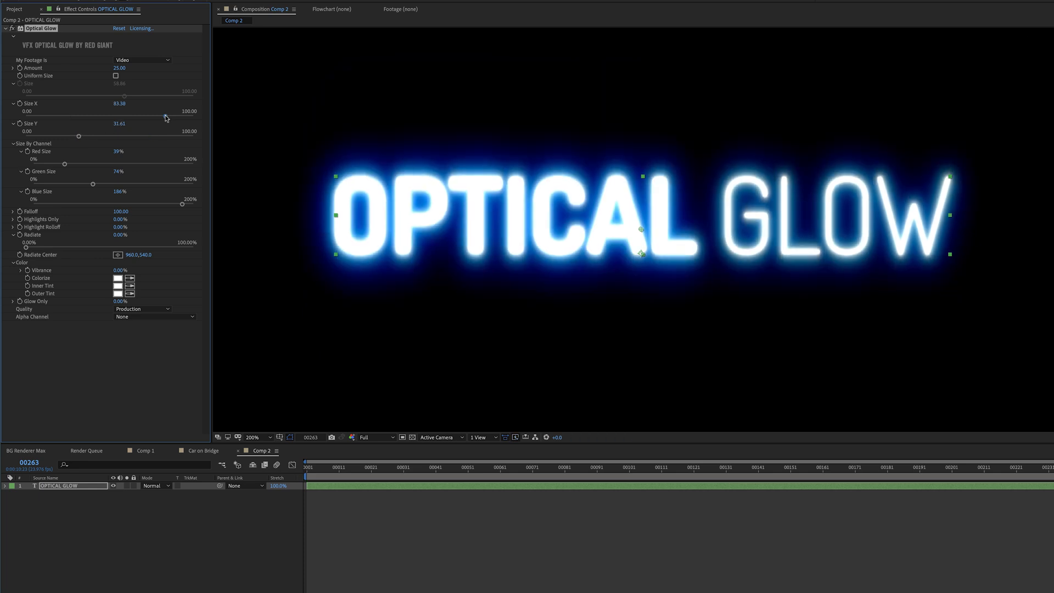
pyautogui.moveTo(120, 103); pyautogui.dragTo(181, 103)
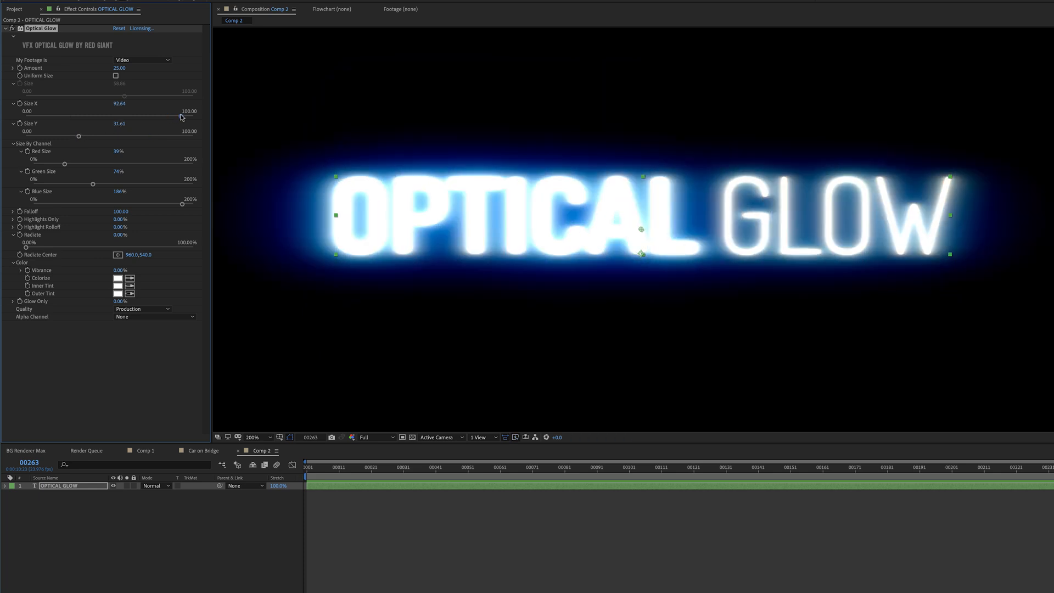
pyautogui.moveTo(77, 135); pyautogui.dragTo(50, 135)
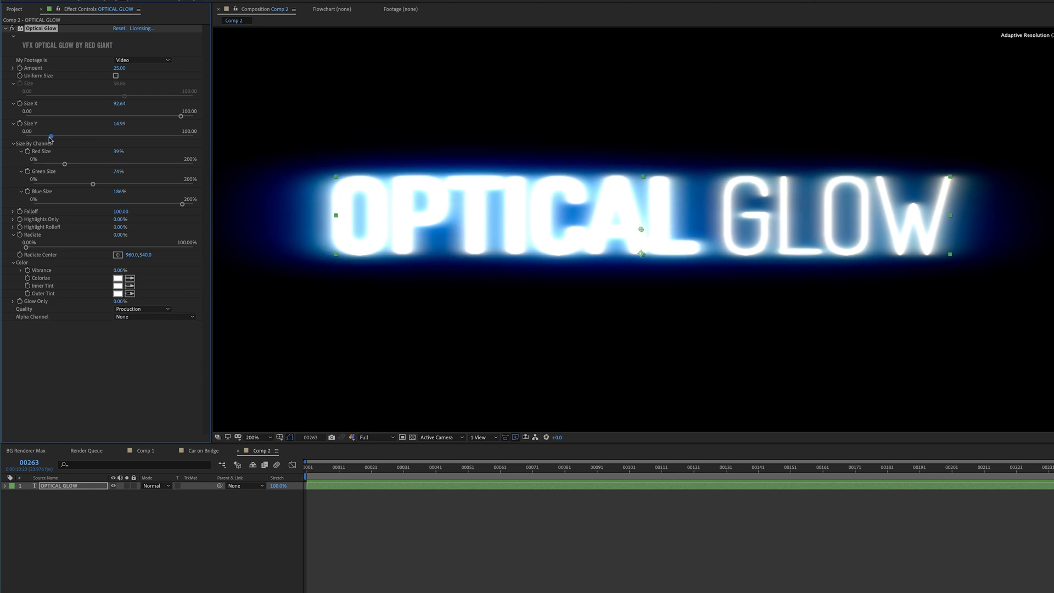
pyautogui.moveTo(49, 139); pyautogui.dragTo(25, 138)
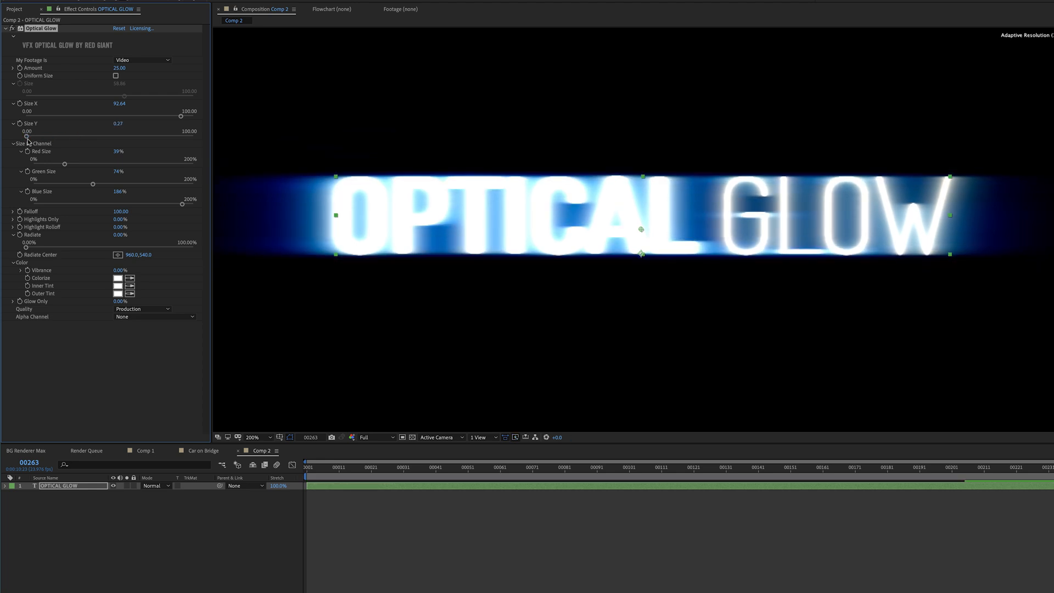
pyautogui.moveTo(26, 138); pyautogui.dragTo(79, 138)
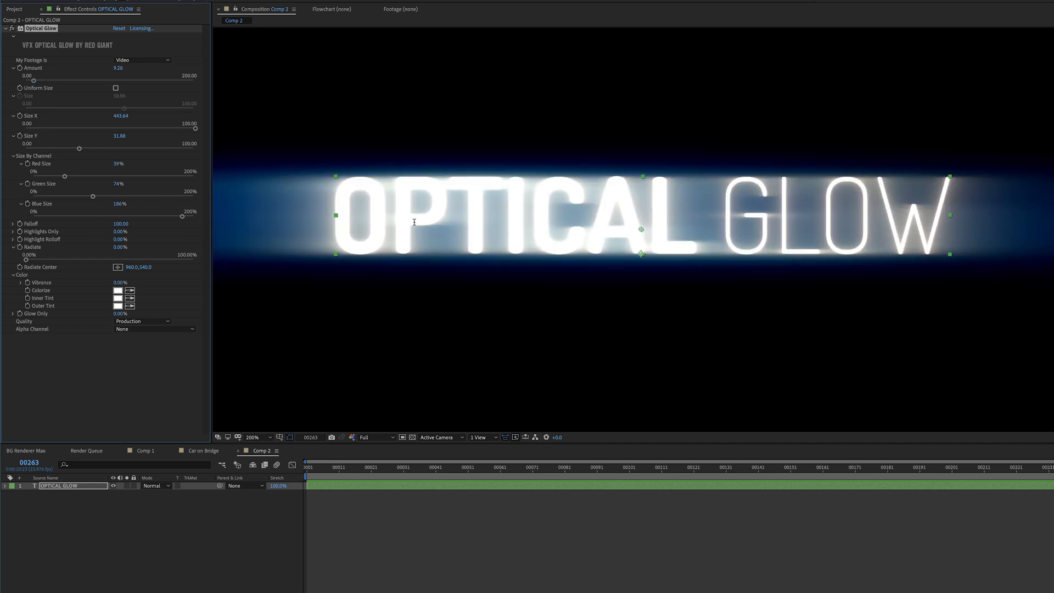
pyautogui.moveTo(39, 245)
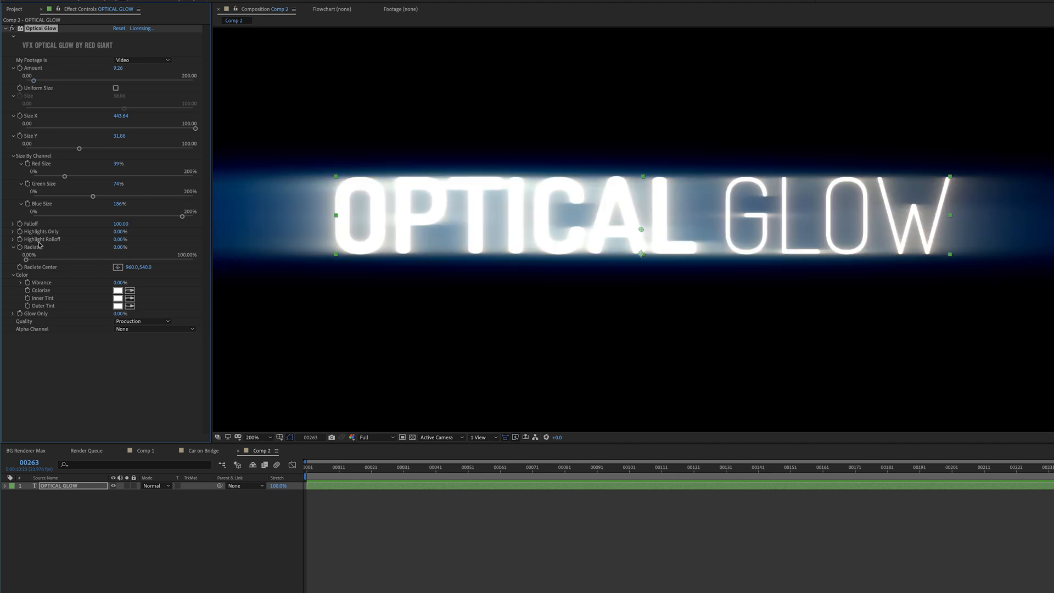
pyautogui.moveTo(65, 265)
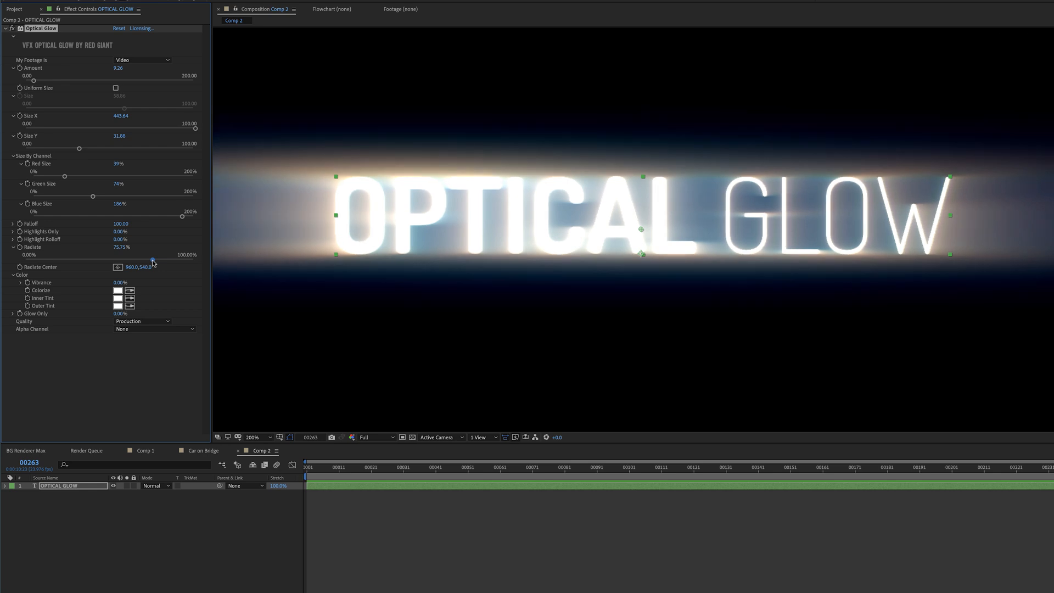
pyautogui.moveTo(644, 264)
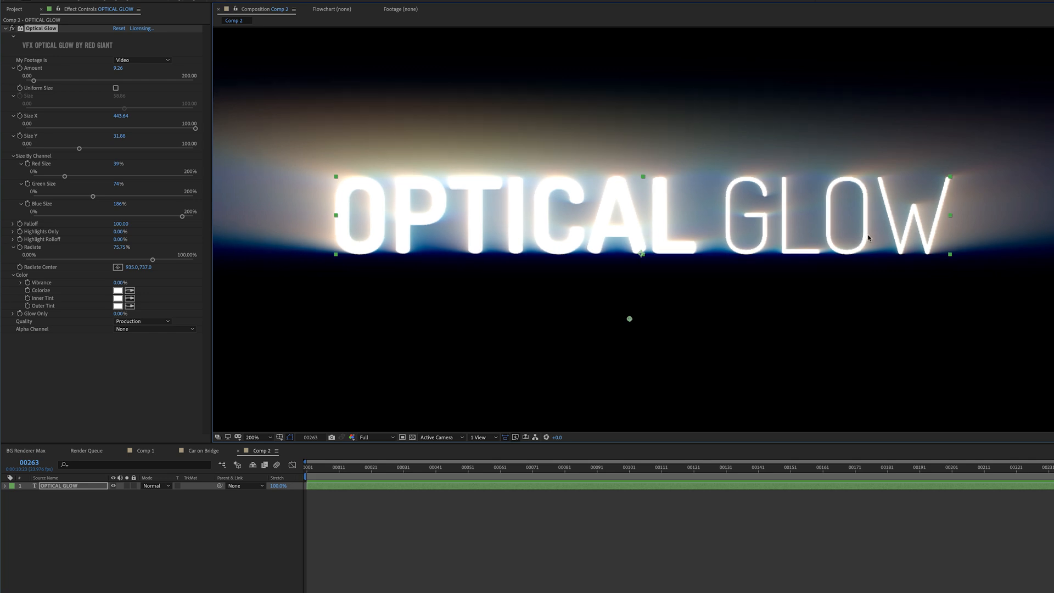
# Step: Zoom the viewer to 400% on the glow radiating from below the title
pyautogui.click(253, 437)
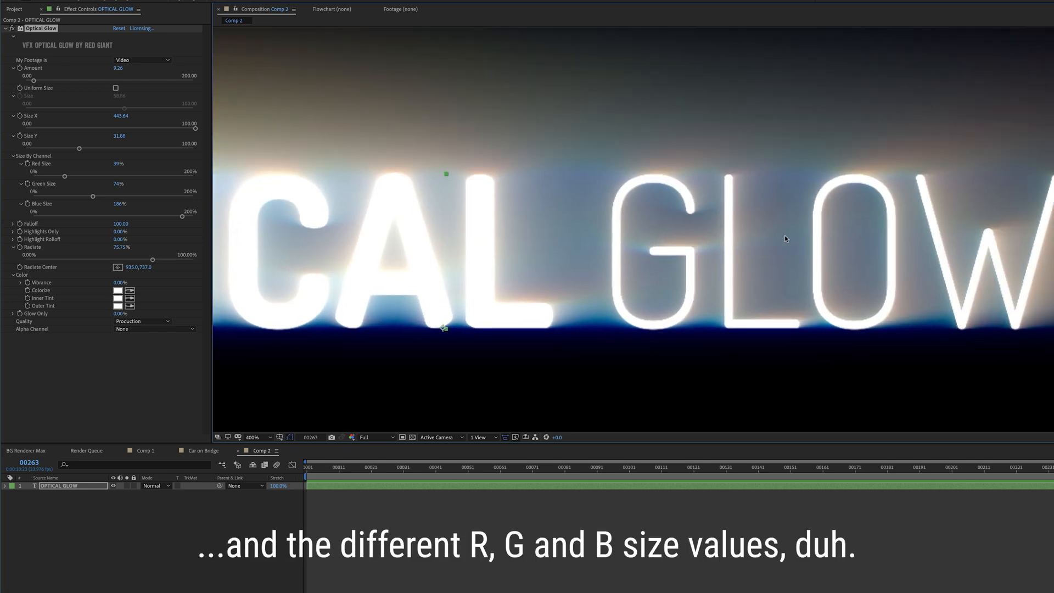